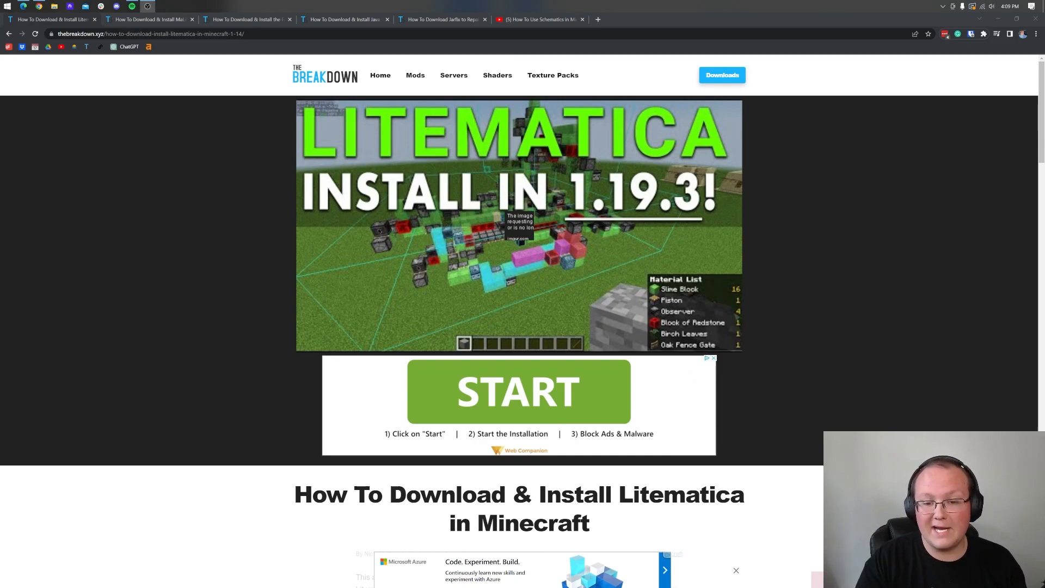
pyautogui.moveTo(879, 286)
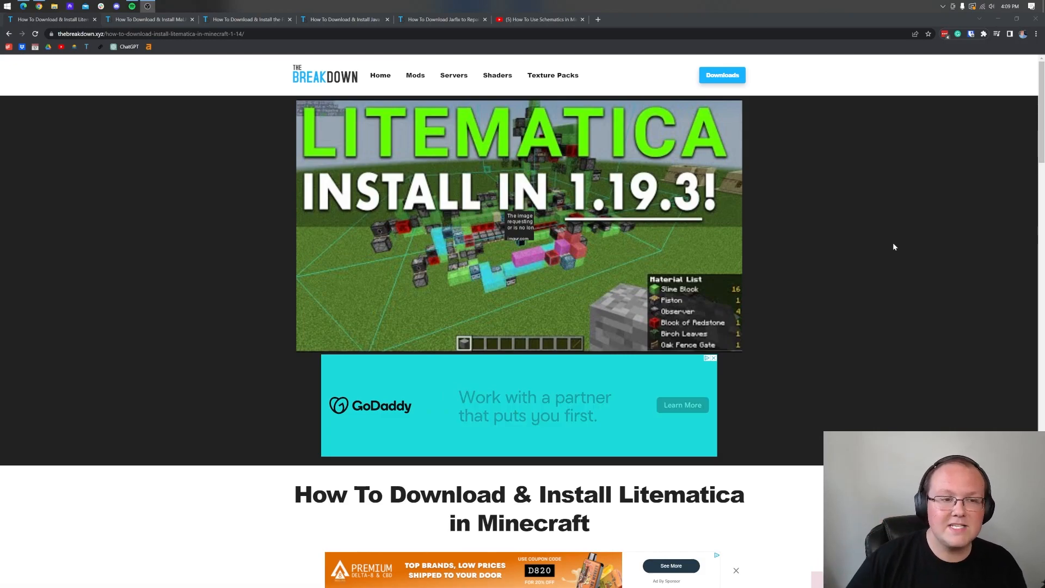
# Reach the Litematica mod page by masady via a CurseForge Minecraft mods search for 'litematica'.
pyautogui.scroll(-3)
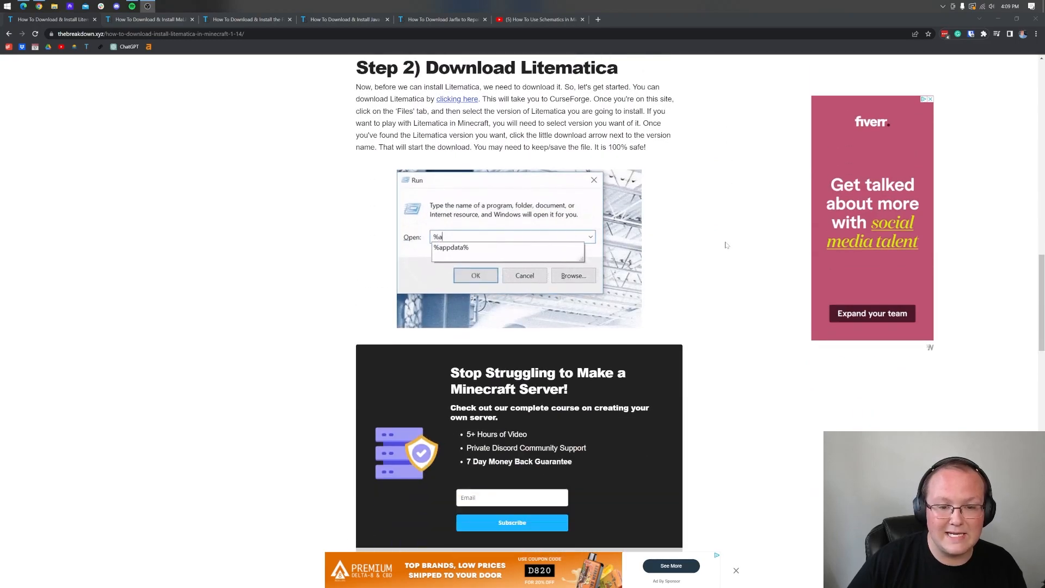
pyautogui.scroll(3)
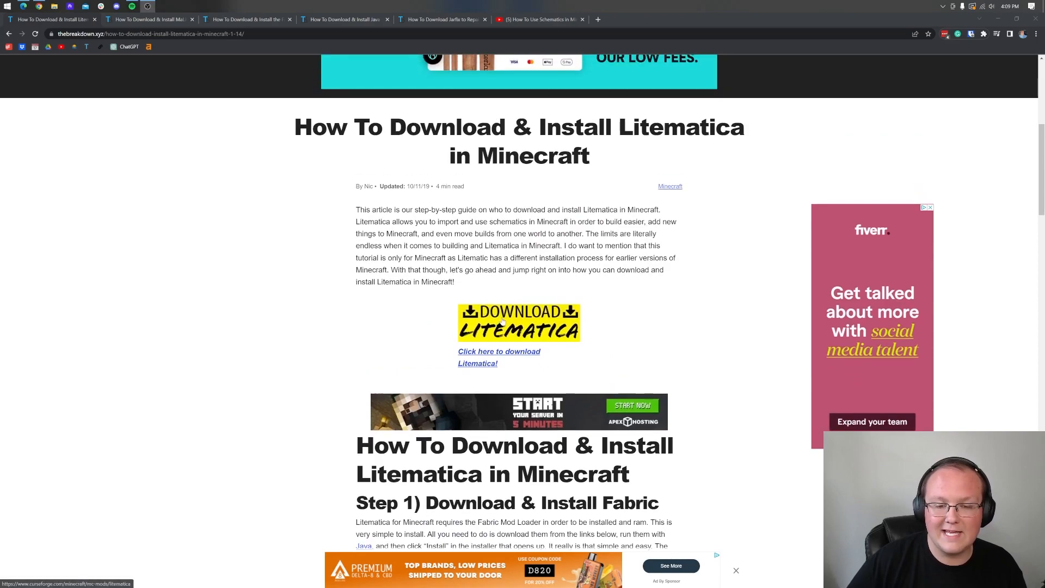
pyautogui.click(498, 352)
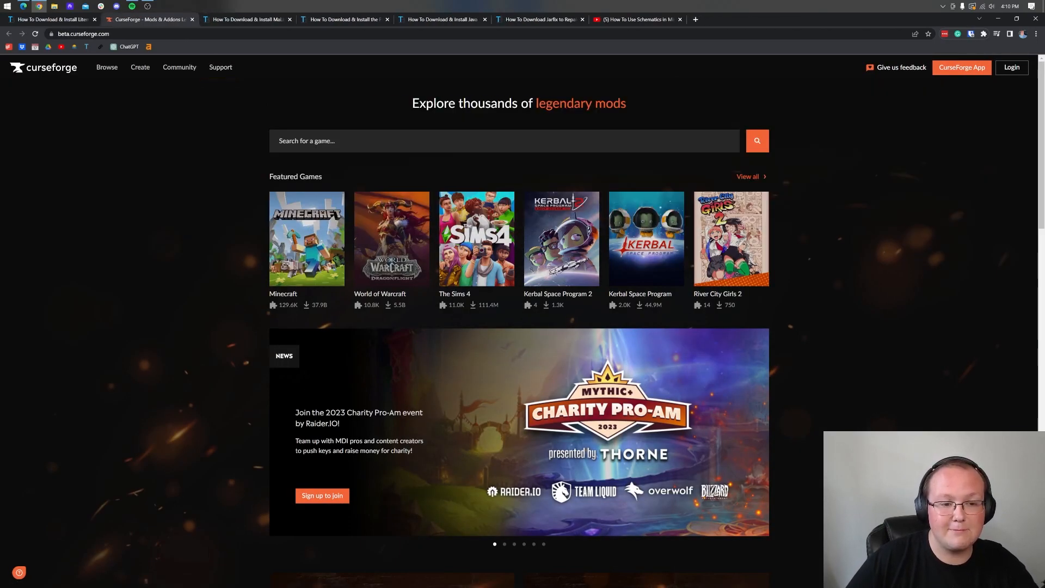
pyautogui.click(306, 238)
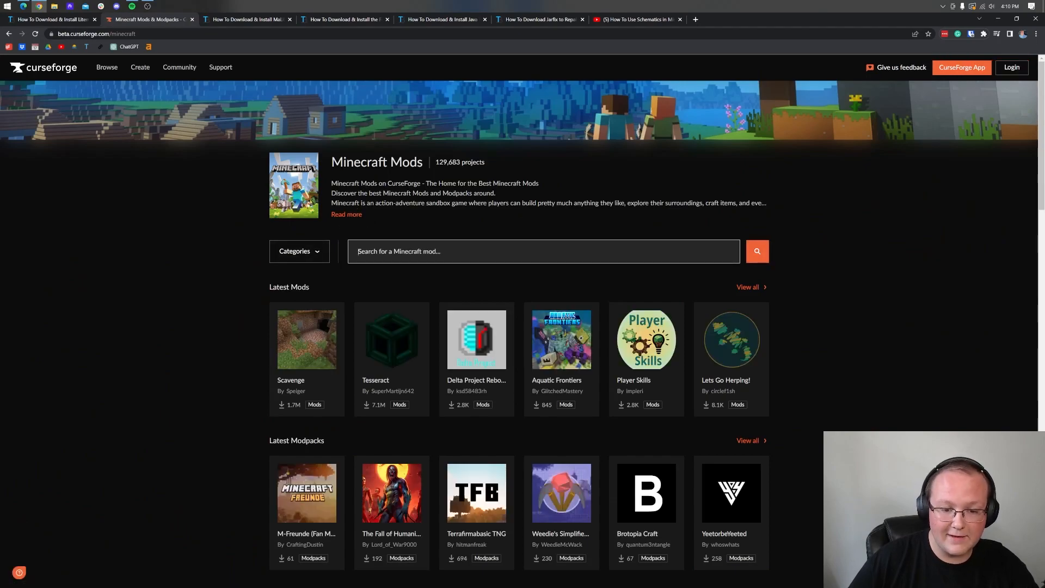
pyautogui.write('litematica')
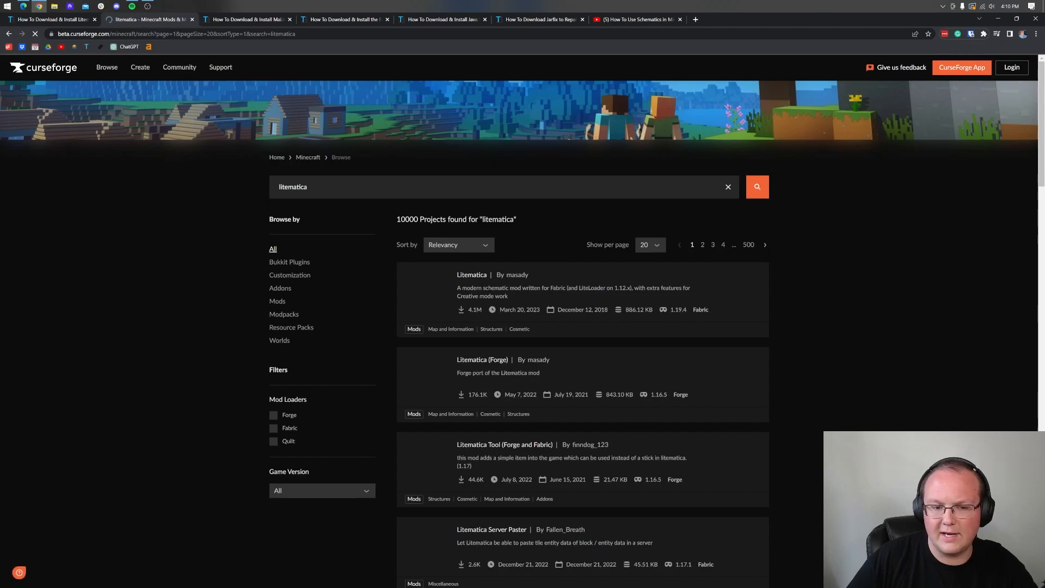
pyautogui.click(471, 274)
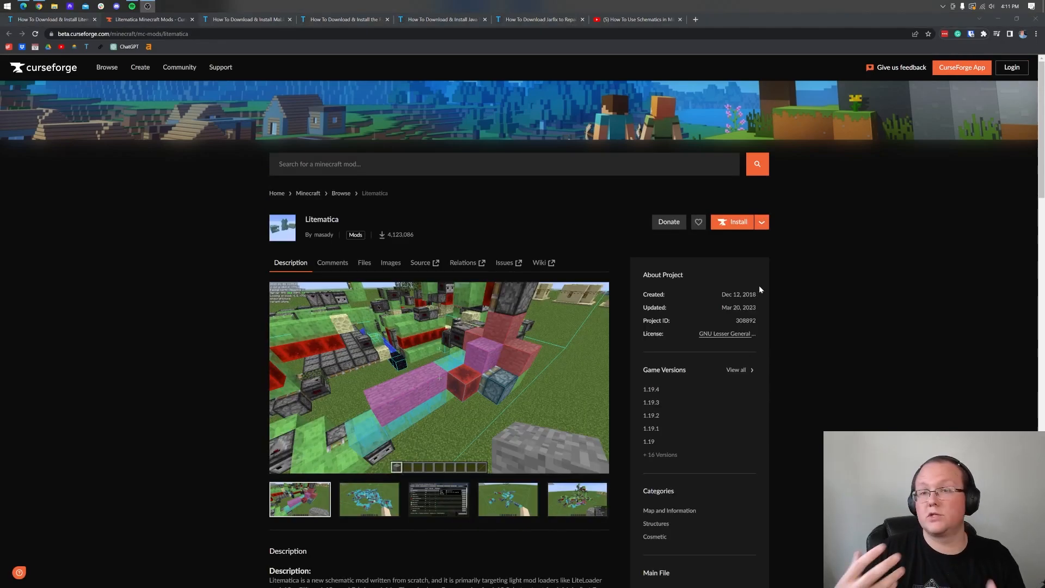
pyautogui.moveTo(782, 266)
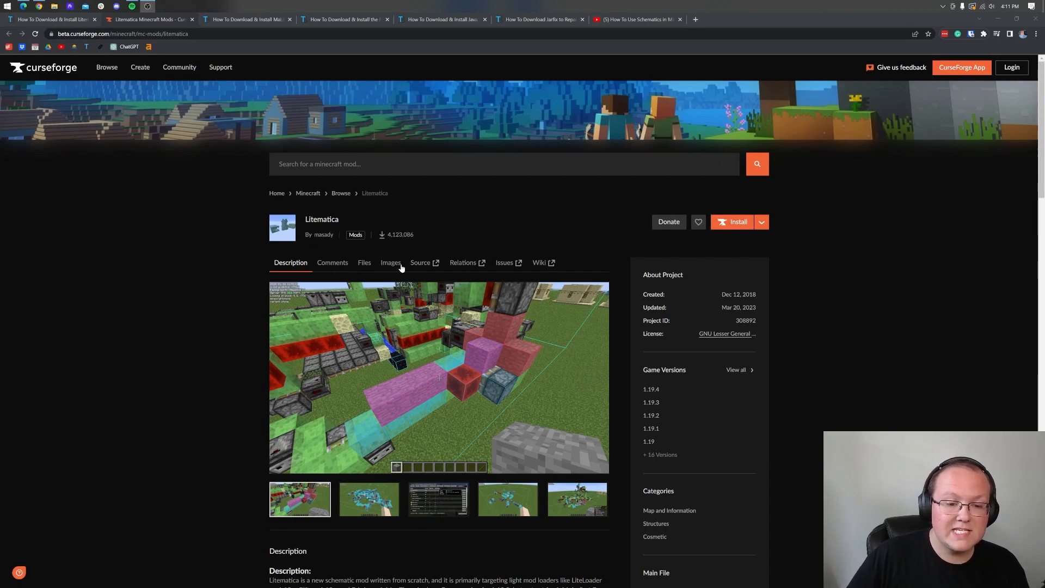
# From the Files list, download the top Litematica build for Fabric 1.19.4.
pyautogui.click(364, 263)
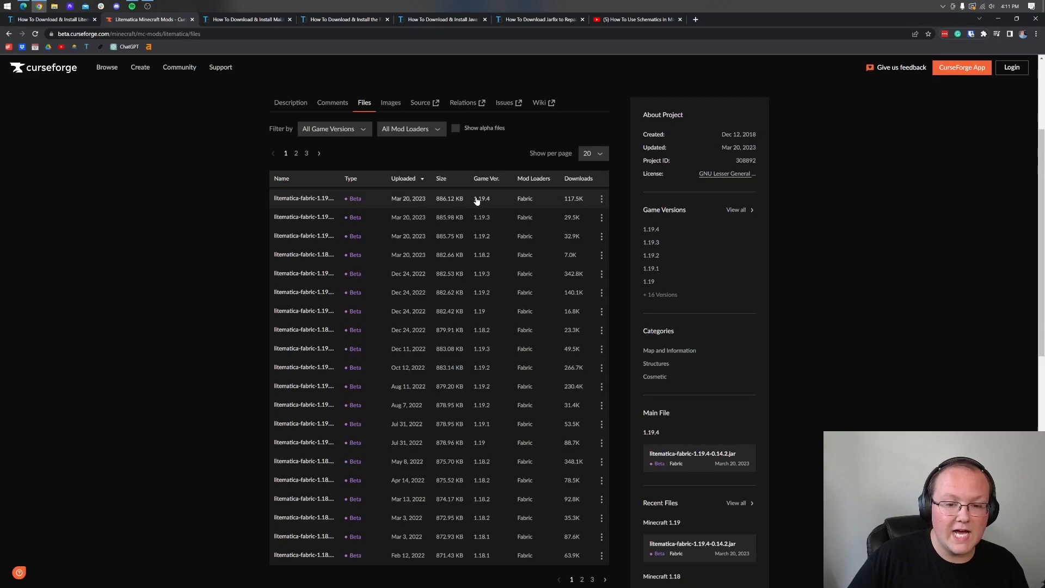
pyautogui.moveTo(532, 207)
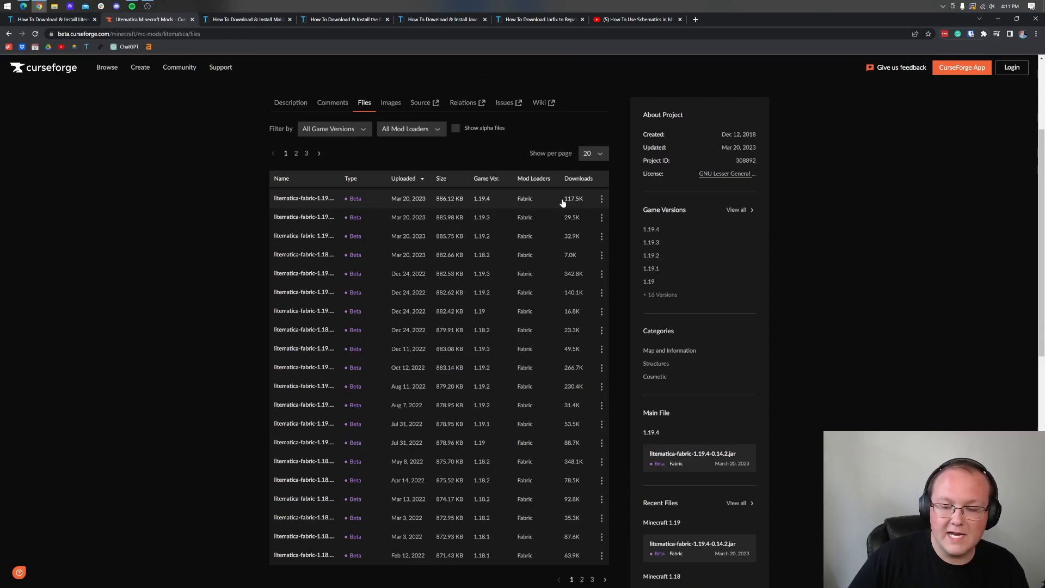
pyautogui.click(600, 198)
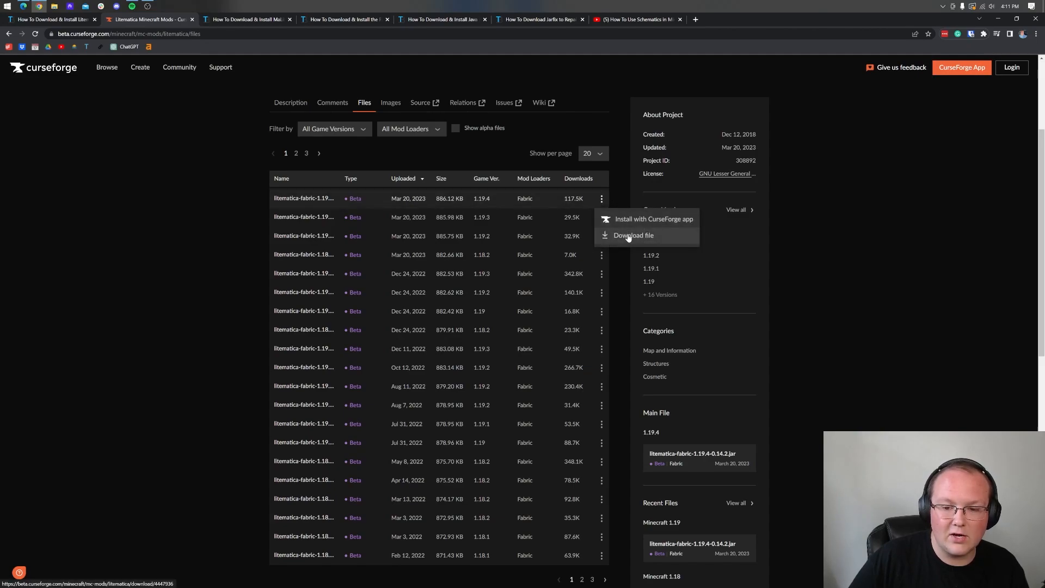
pyautogui.click(633, 235)
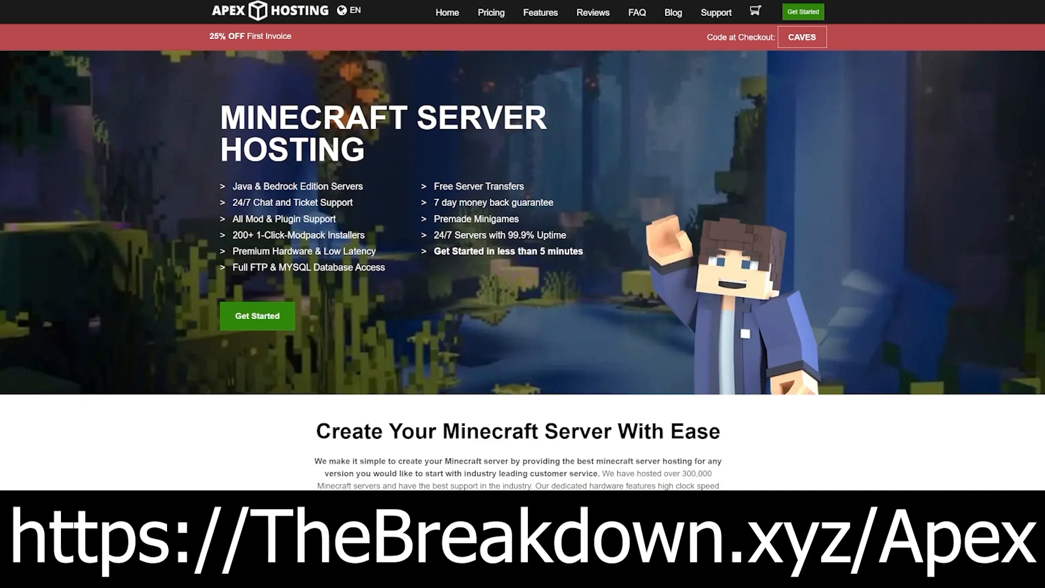
pyautogui.moveTo(54, 185)
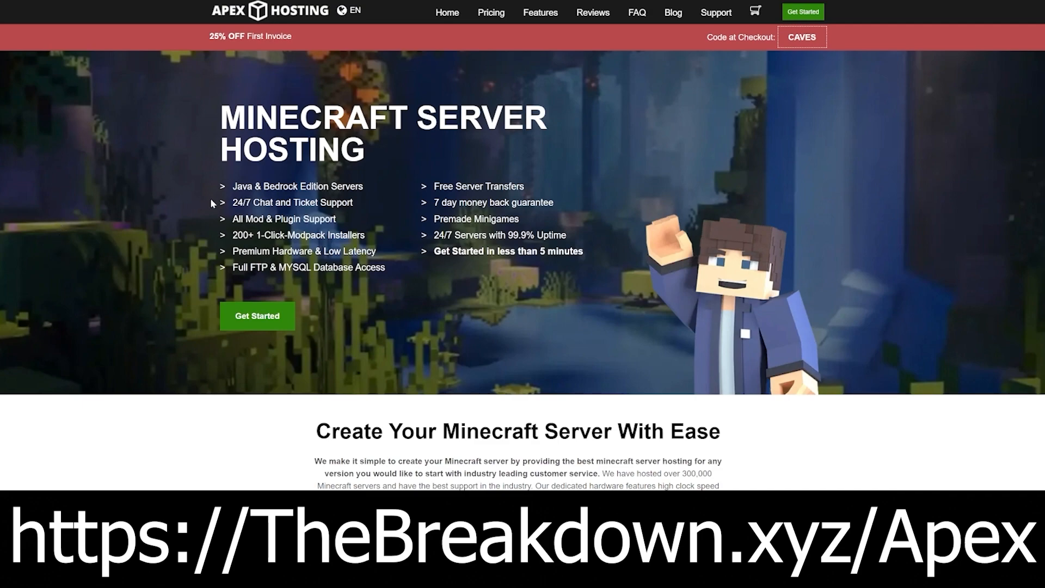
pyautogui.doubleClick(291, 202)
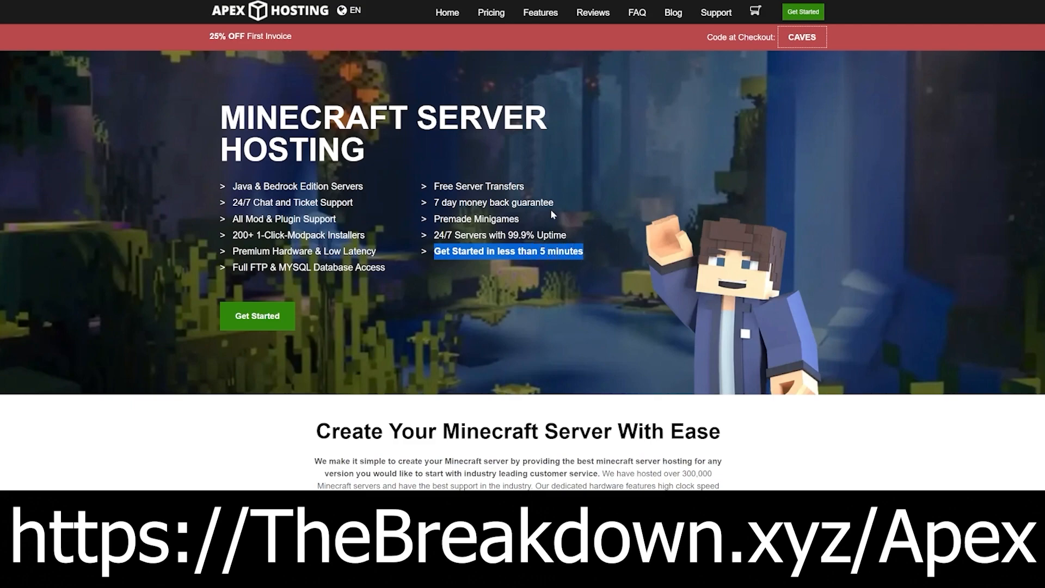
pyautogui.scroll(-3)
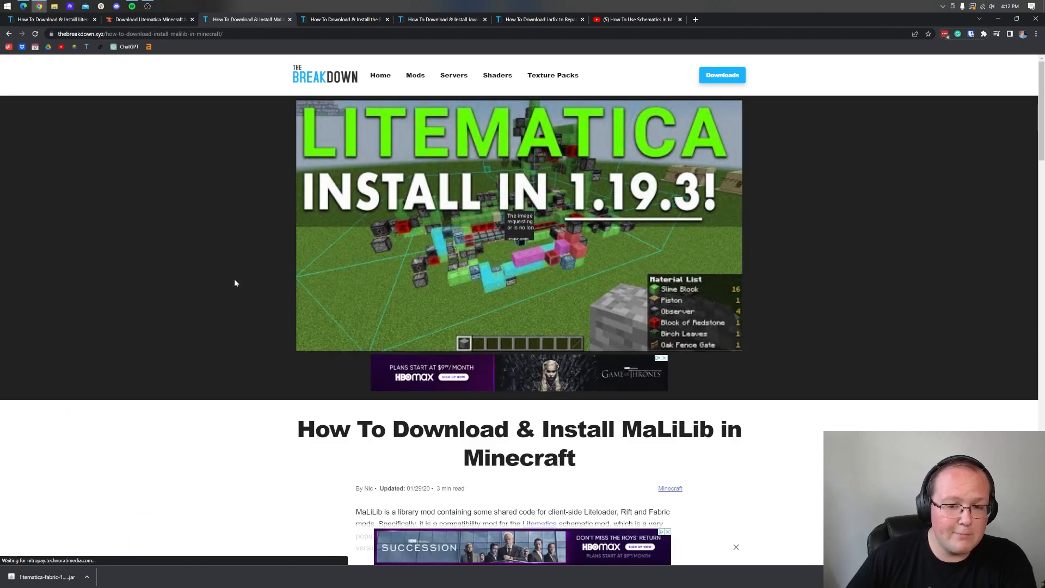
# Follow the Download MaLiLib button to MaLiLib's CurseForge project page.
pyautogui.scroll(-3)
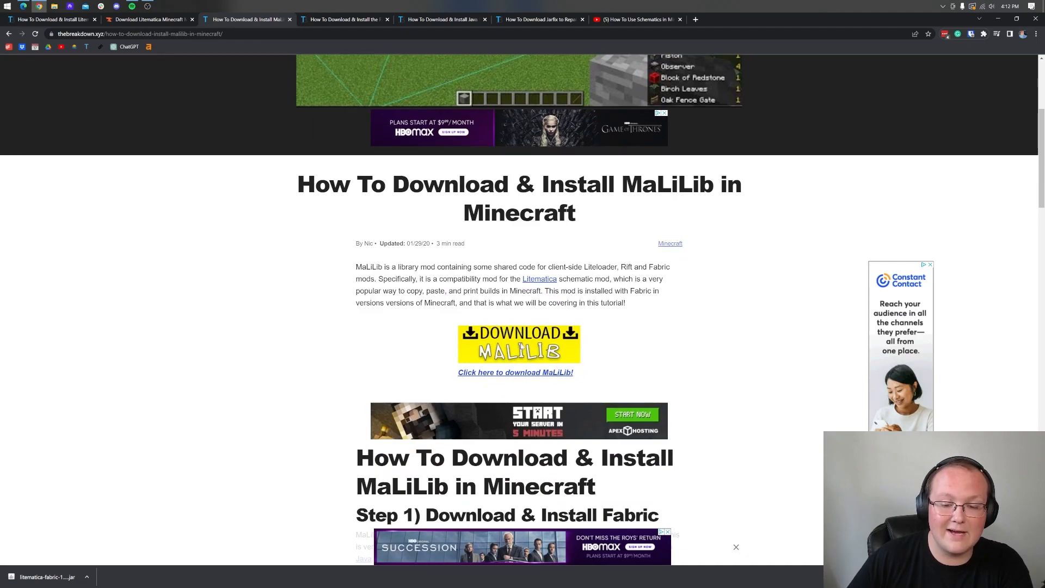
pyautogui.click(515, 372)
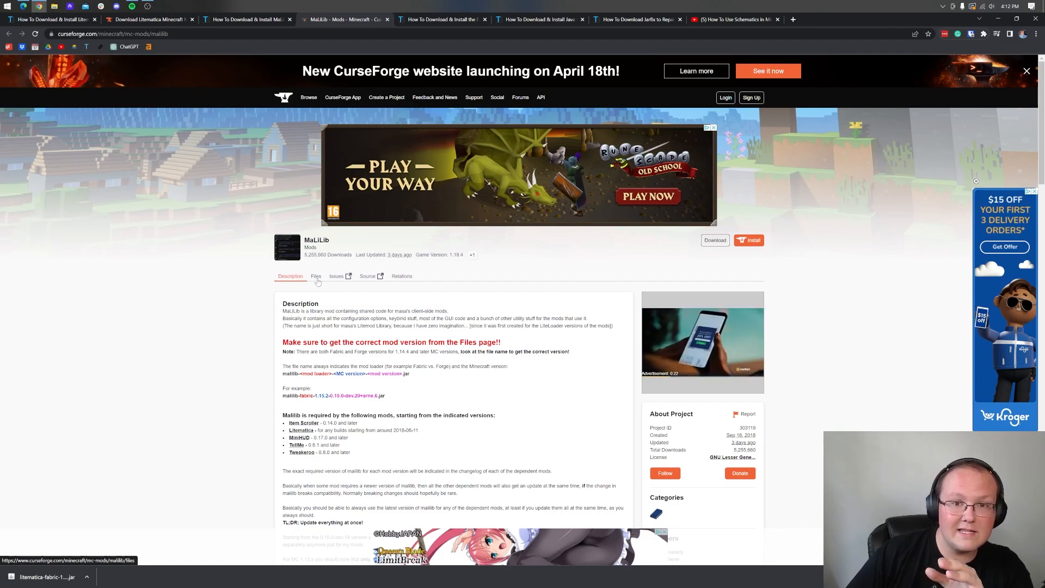
# From MaLiLib's Recent Files, download malilib-fabric-1.19.4-0.15.3.jar.
pyautogui.click(315, 275)
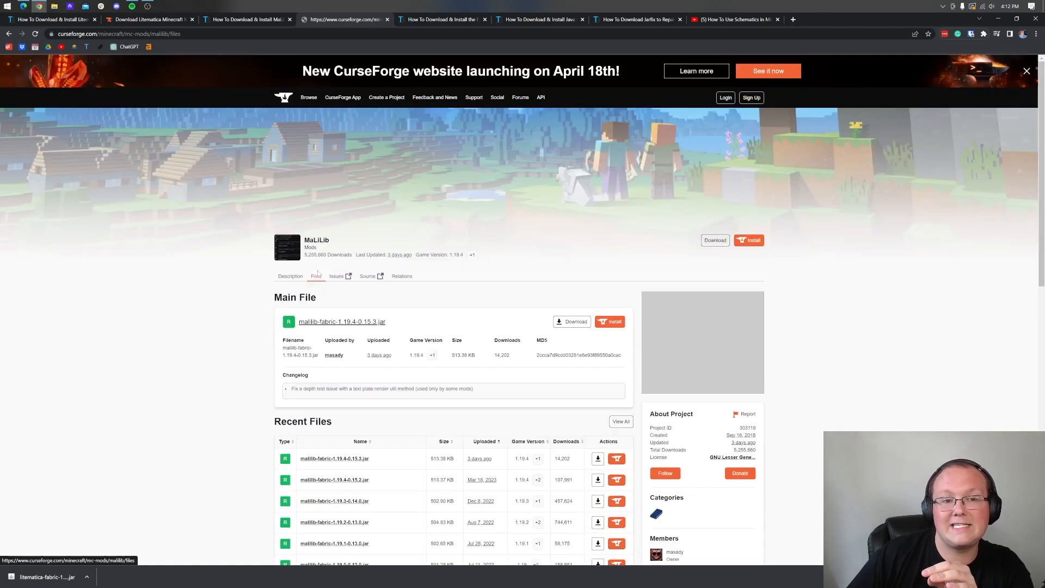
pyautogui.scroll(-3)
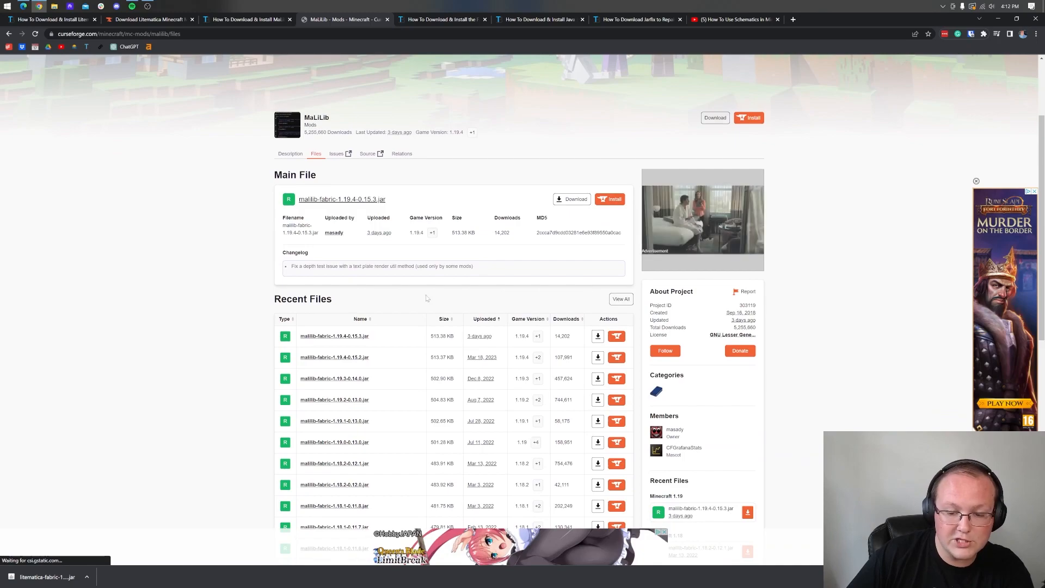
pyautogui.moveTo(518, 279)
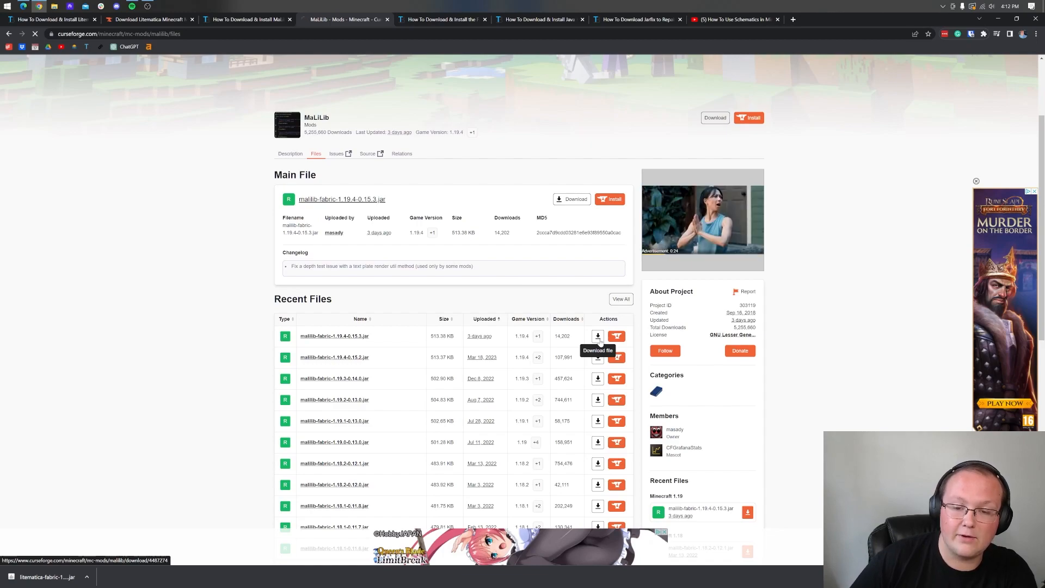
pyautogui.click(597, 337)
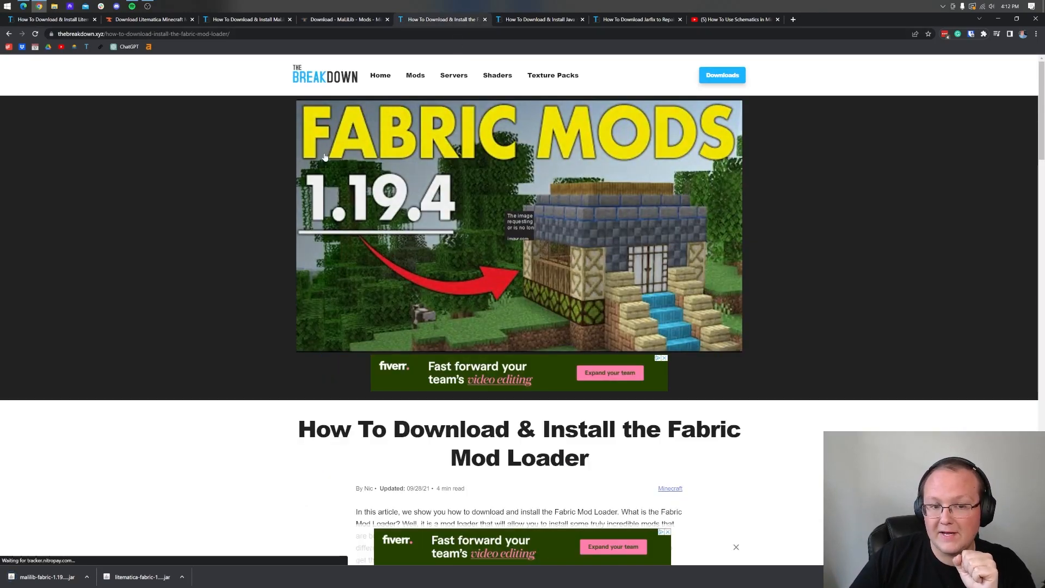
pyautogui.moveTo(237, 173)
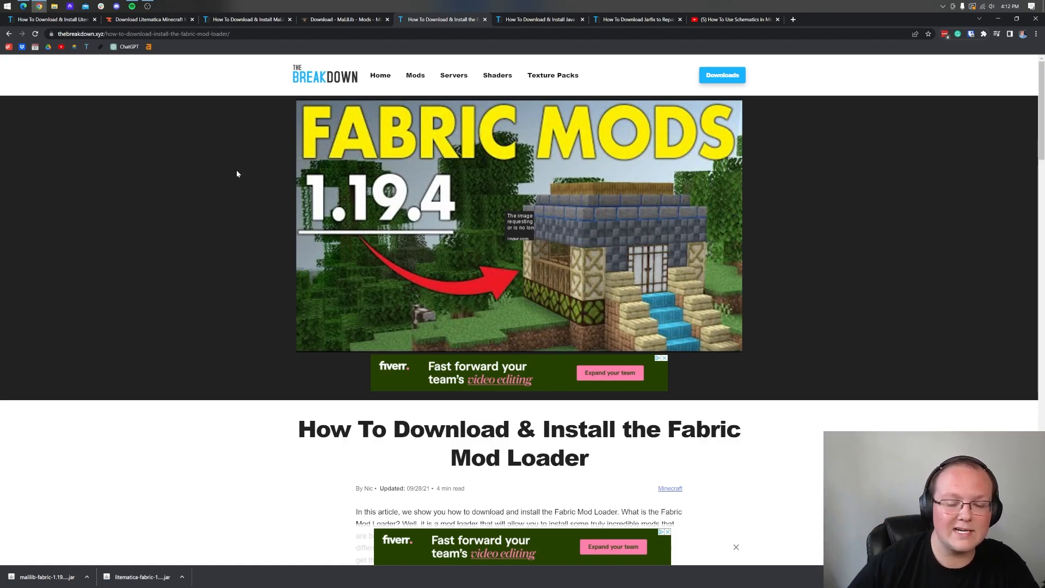
# Follow the Download Fabric button to the fabricmc.net installer page.
pyautogui.scroll(-3)
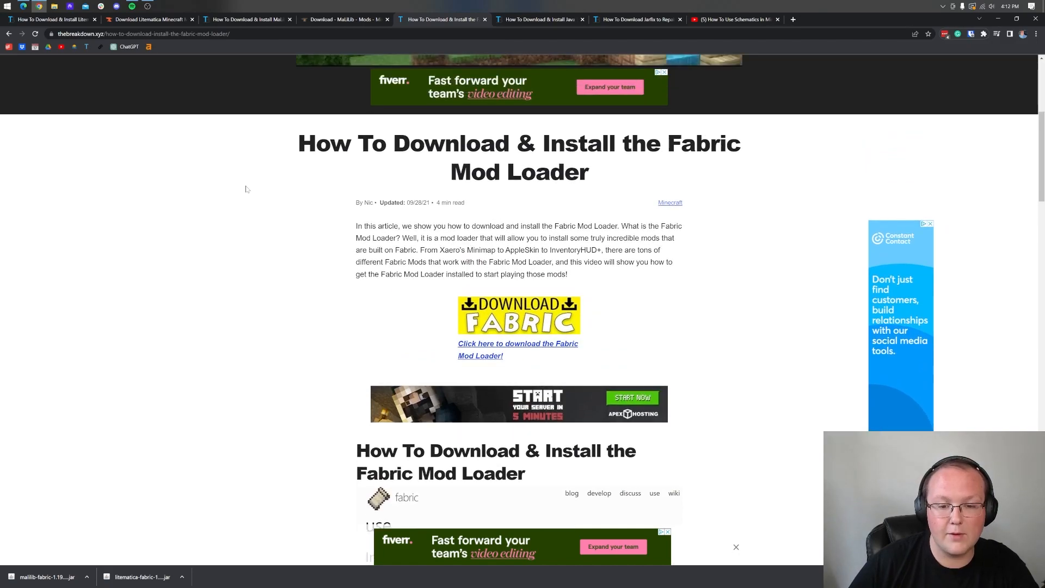
pyautogui.click(517, 349)
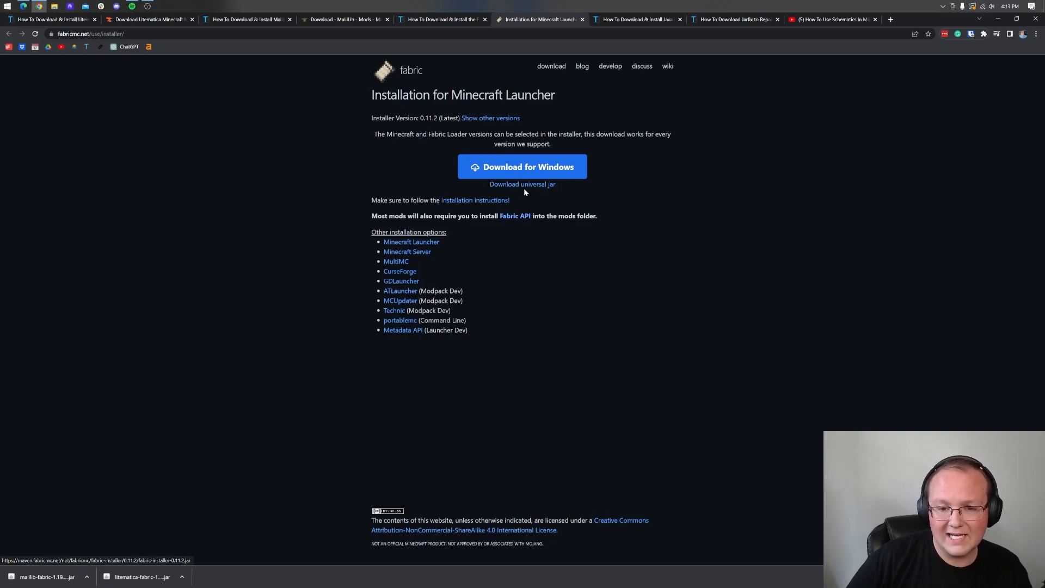
pyautogui.moveTo(522, 184)
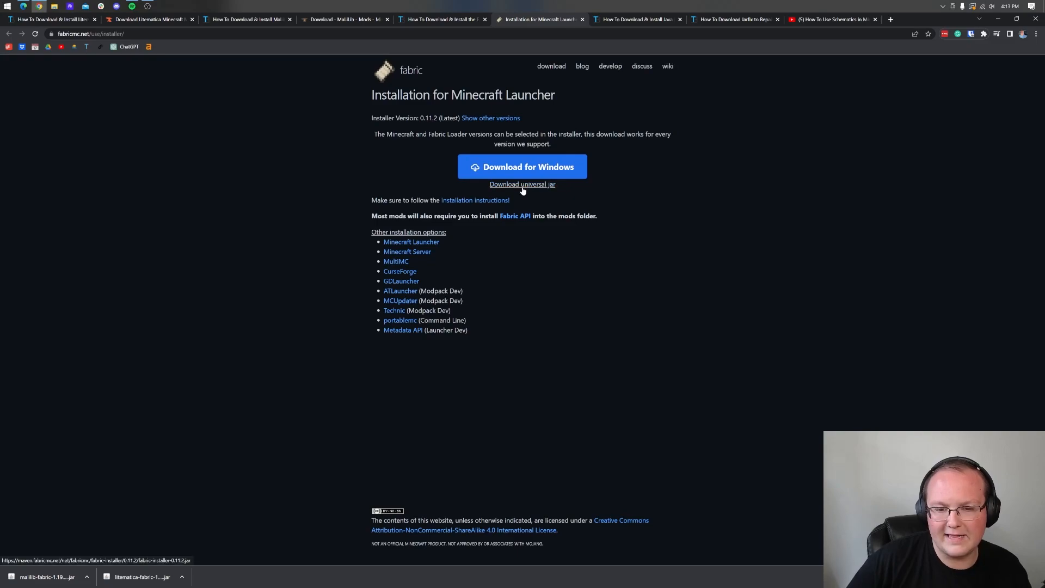
# Download the universal Fabric installer jar from the Windows download section.
pyautogui.click(521, 184)
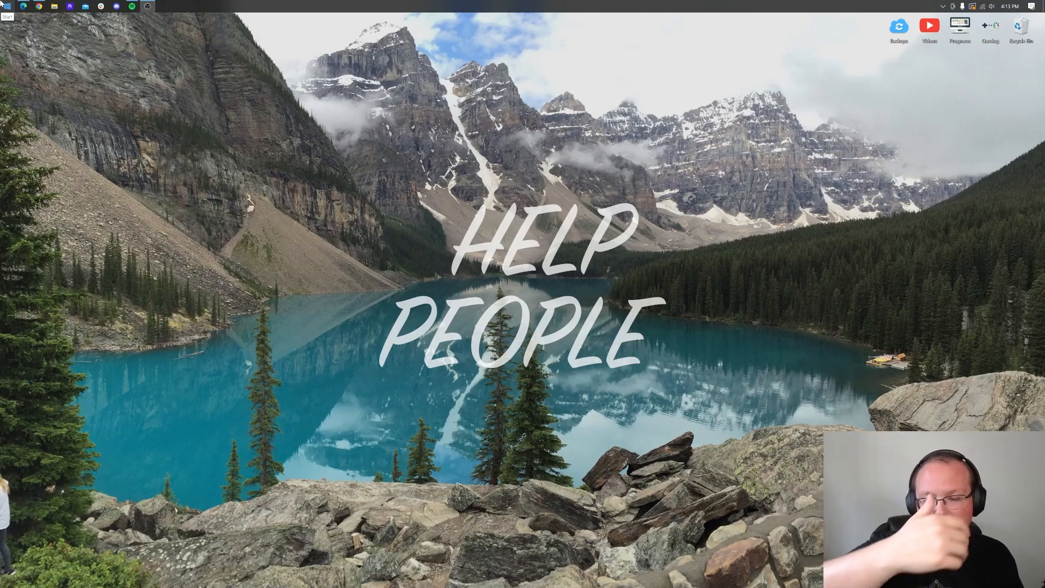
# Check the three jars in Downloads, then close File Explorer to show them on the desktop.
pyautogui.click(7, 7)
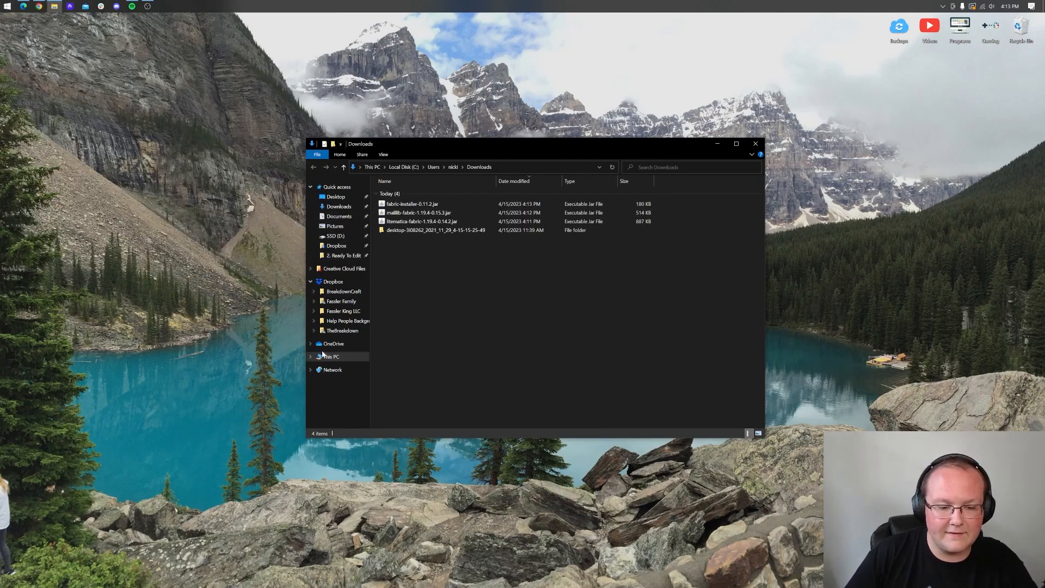
pyautogui.click(421, 221)
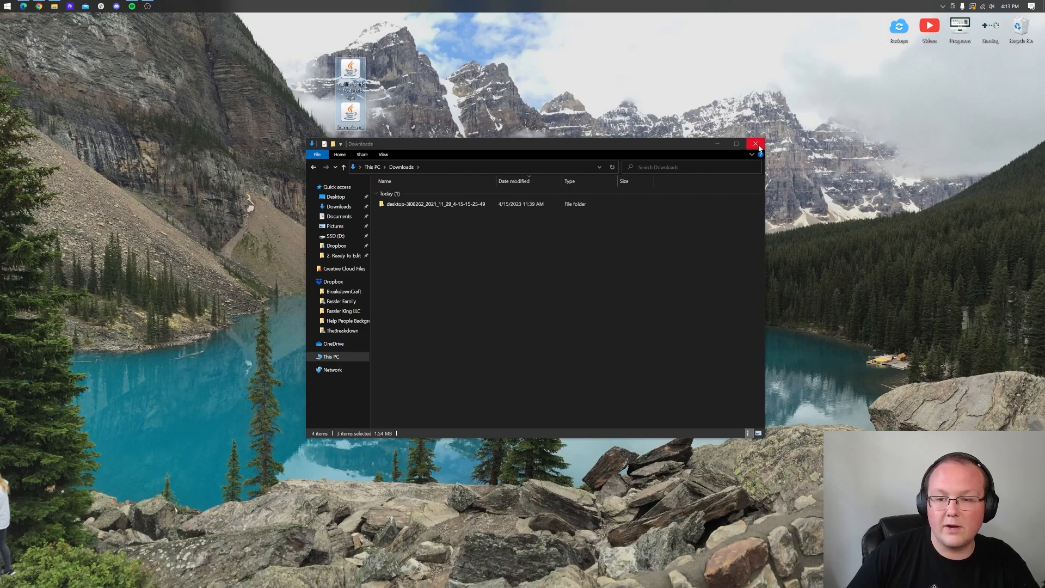
pyautogui.click(758, 144)
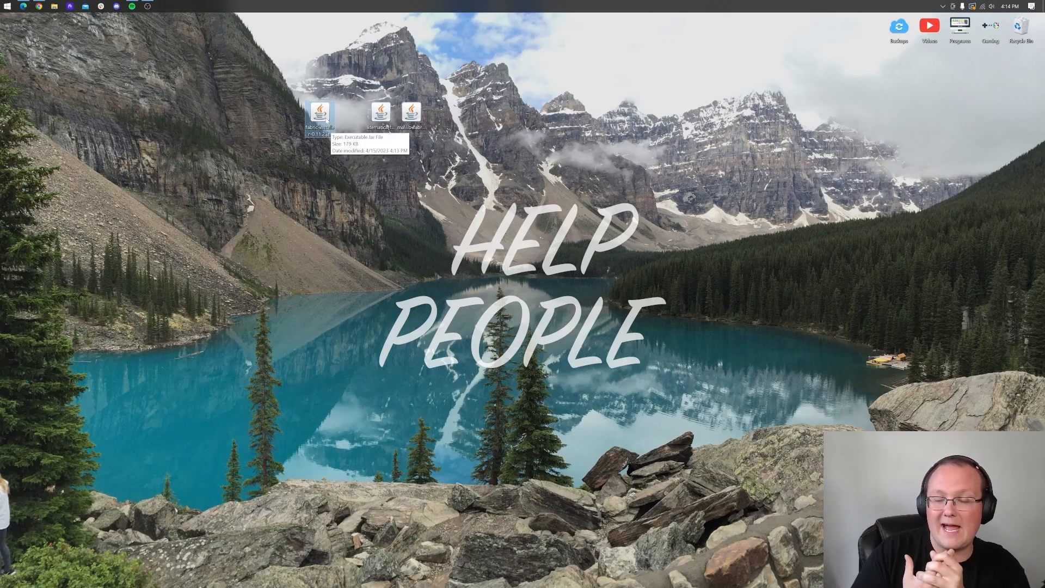
# Set the fabric-installer jar to open with Java(TM) Platform SE binary via Open with….
pyautogui.rightClick(319, 111)
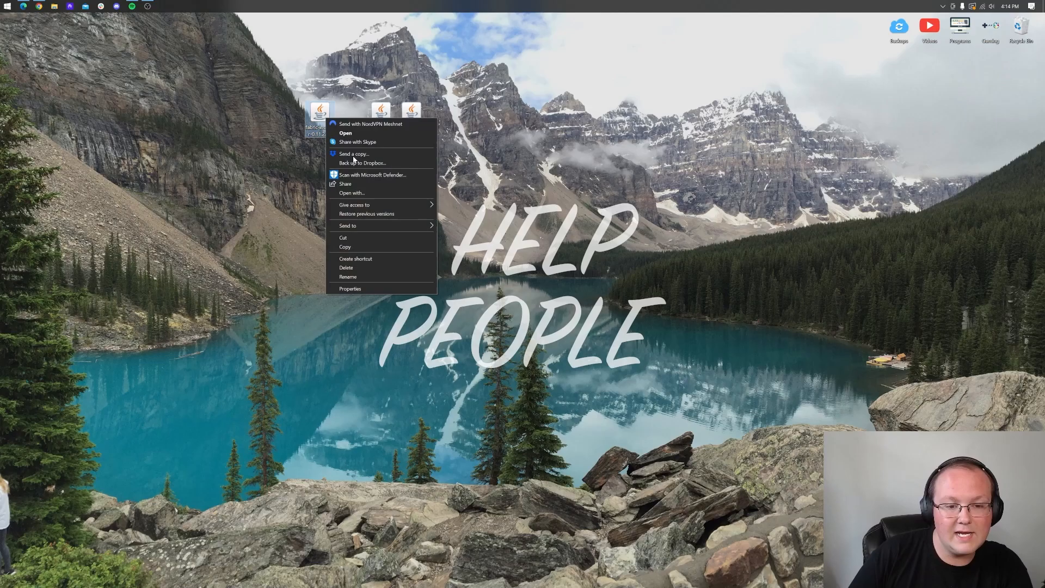
pyautogui.click(345, 132)
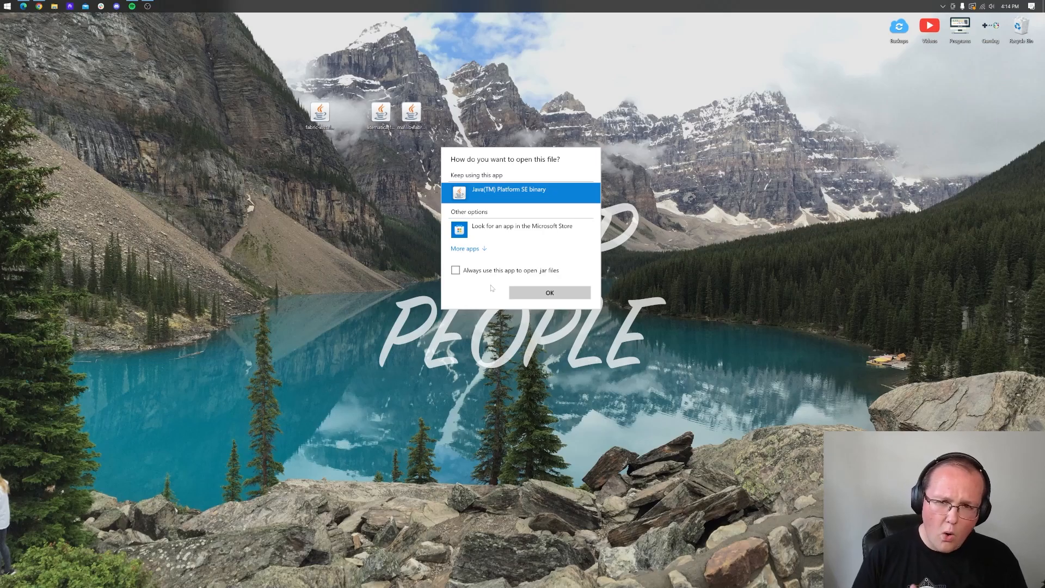
pyautogui.click(549, 292)
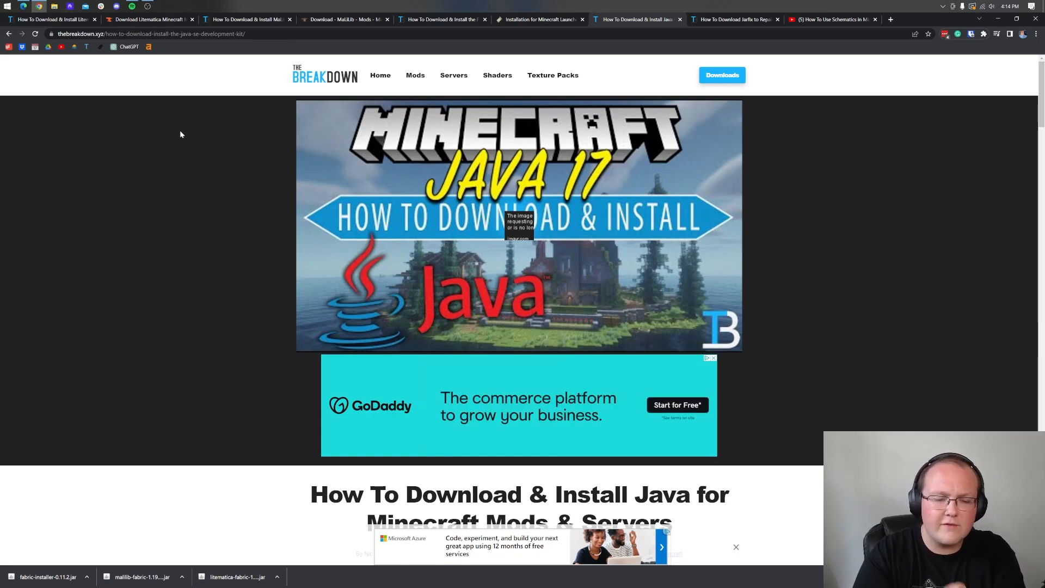
# Scroll through TheBreakdown.xyz's Java install and Jarfix repair guides.
pyautogui.scroll(-3)
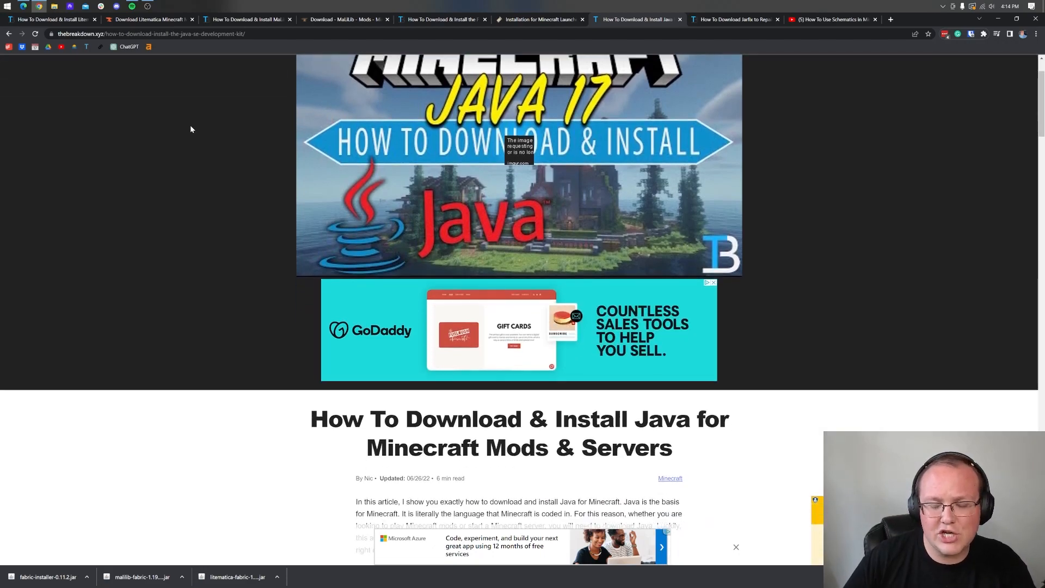
pyautogui.scroll(-3)
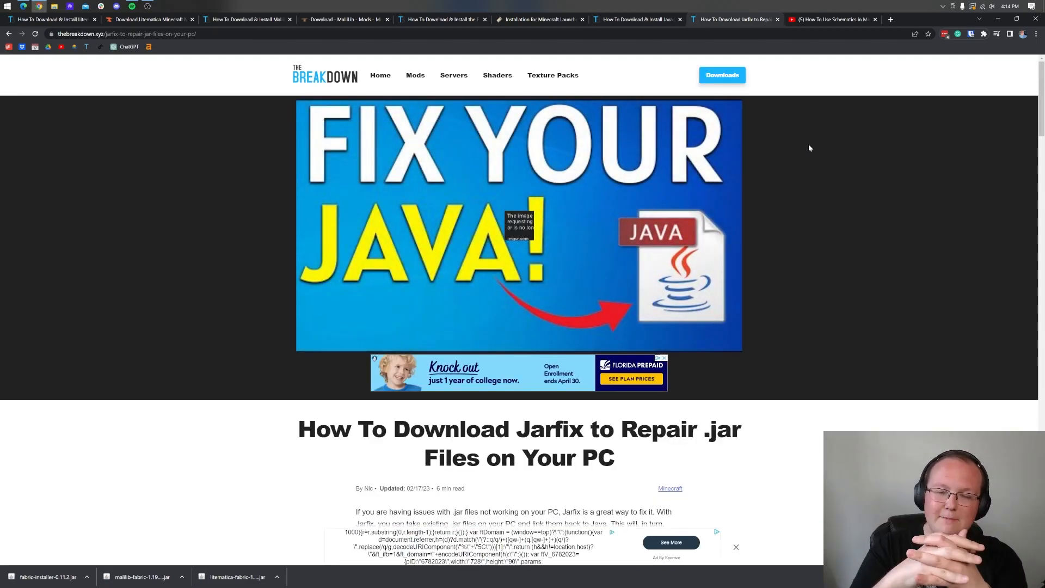
pyautogui.scroll(-3)
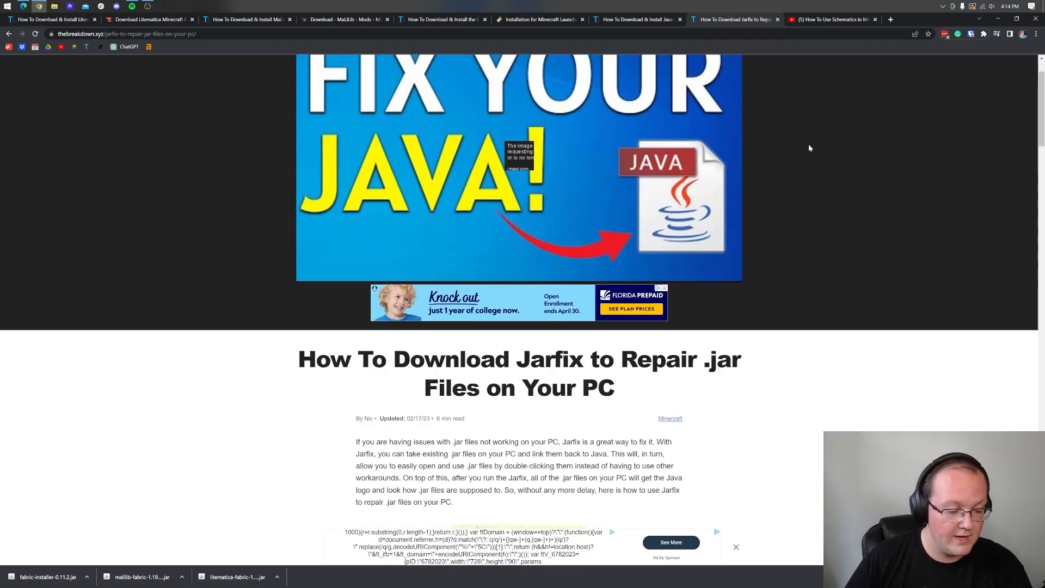
pyautogui.scroll(-3)
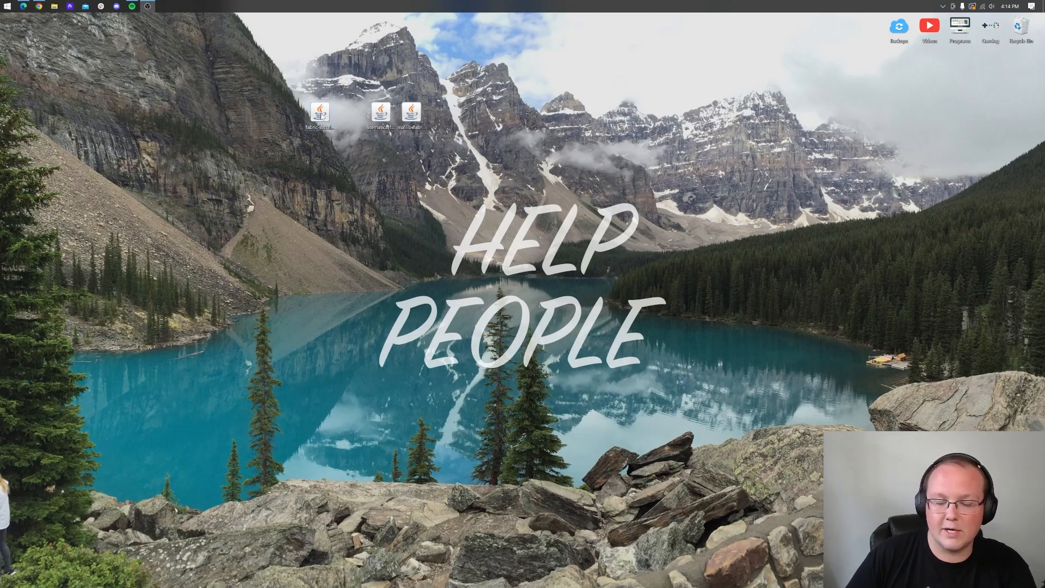
# Run the fabric-installer jar from the desktop to launch the Fabric Installer.
pyautogui.rightClick(319, 110)
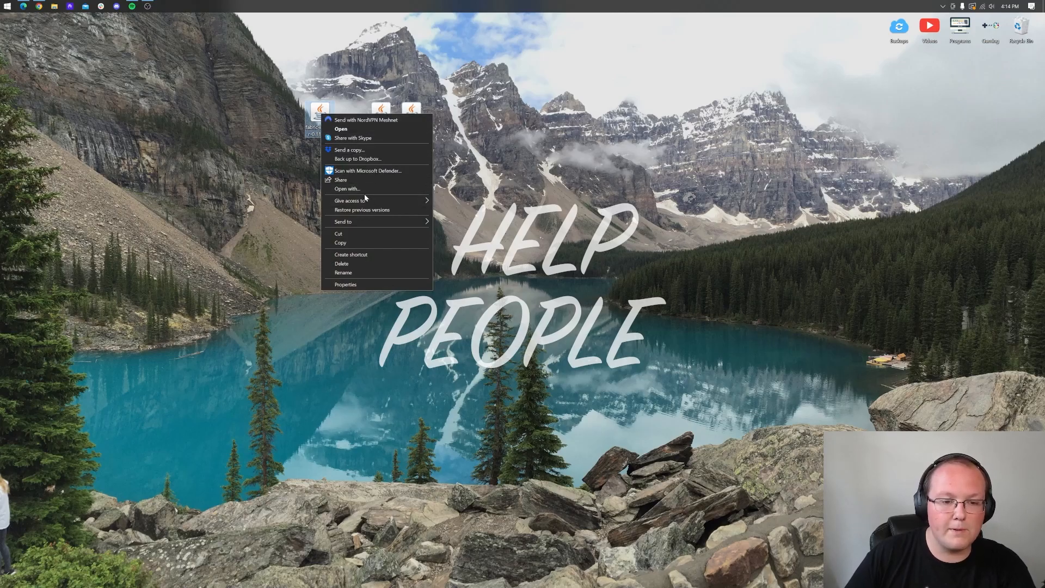
pyautogui.click(349, 189)
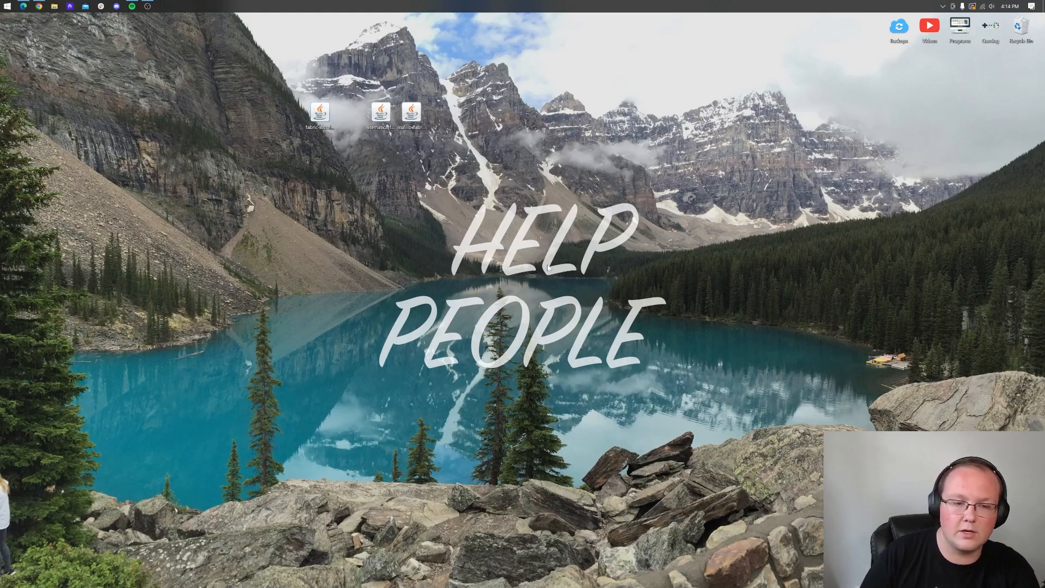
pyautogui.doubleClick(319, 111)
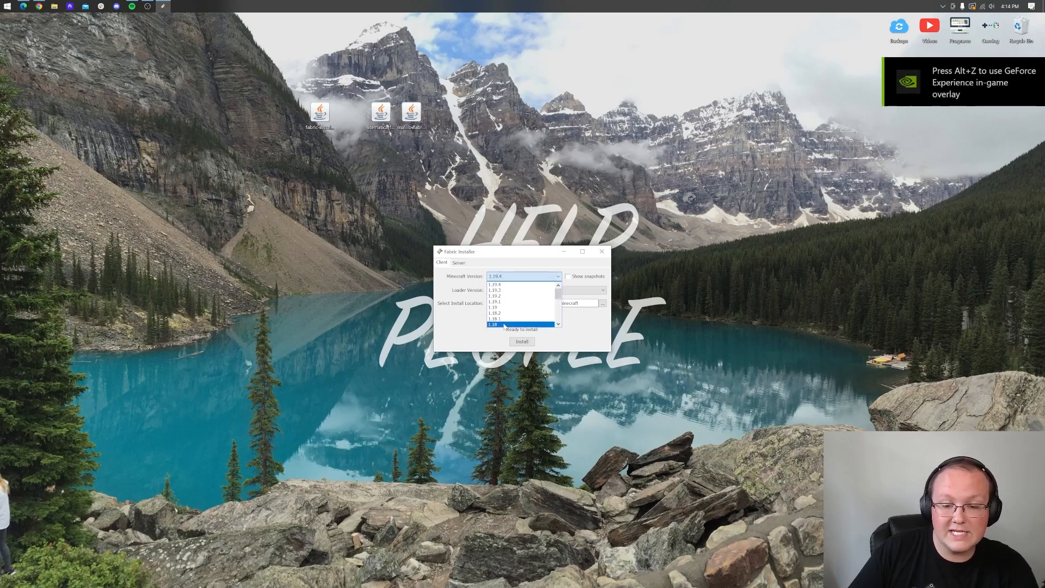
# Install Fabric Loader 0.14.19 for Minecraft 1.19.4 with Create profile enabled and confirm success.
pyautogui.click(524, 275)
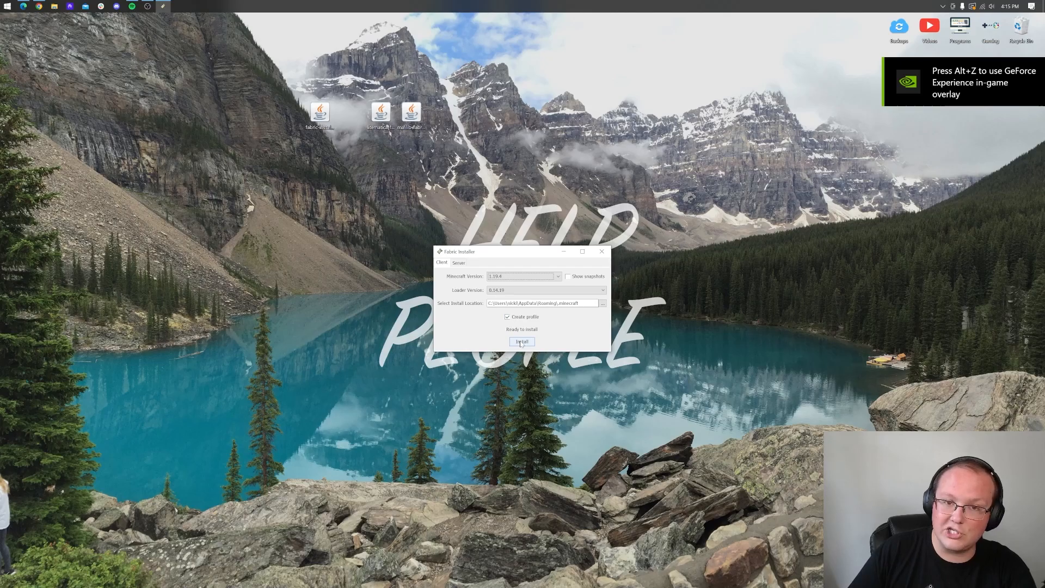
pyautogui.click(522, 341)
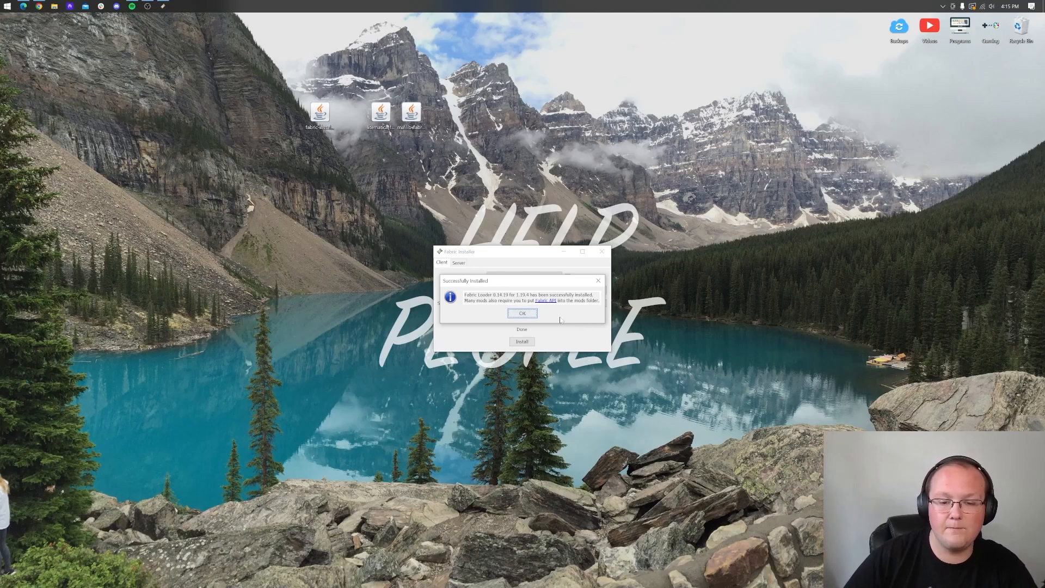
pyautogui.click(523, 314)
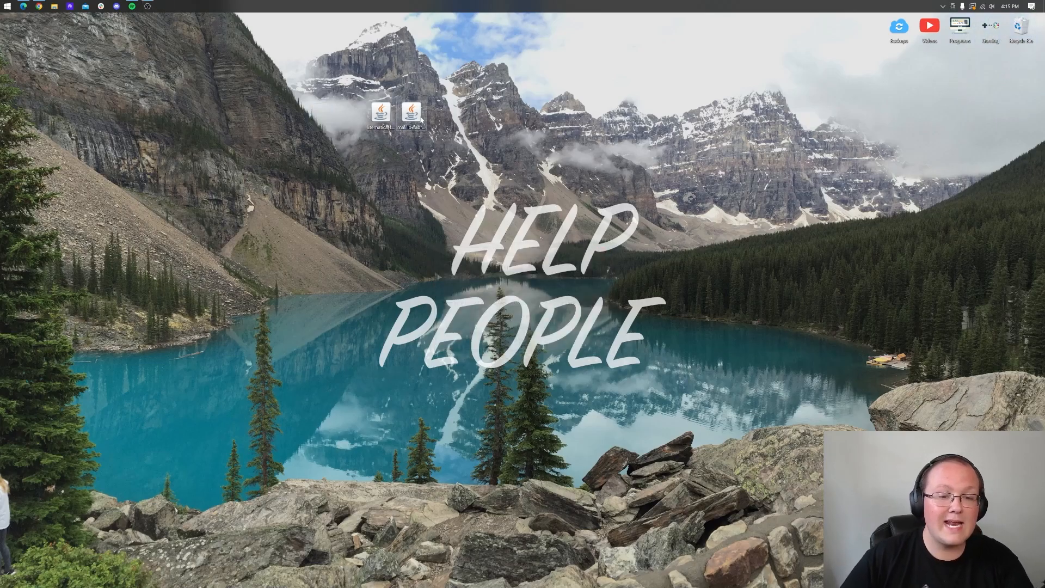
# Launch the Minecraft Launcher from the Start menu's app list.
pyautogui.click(8, 7)
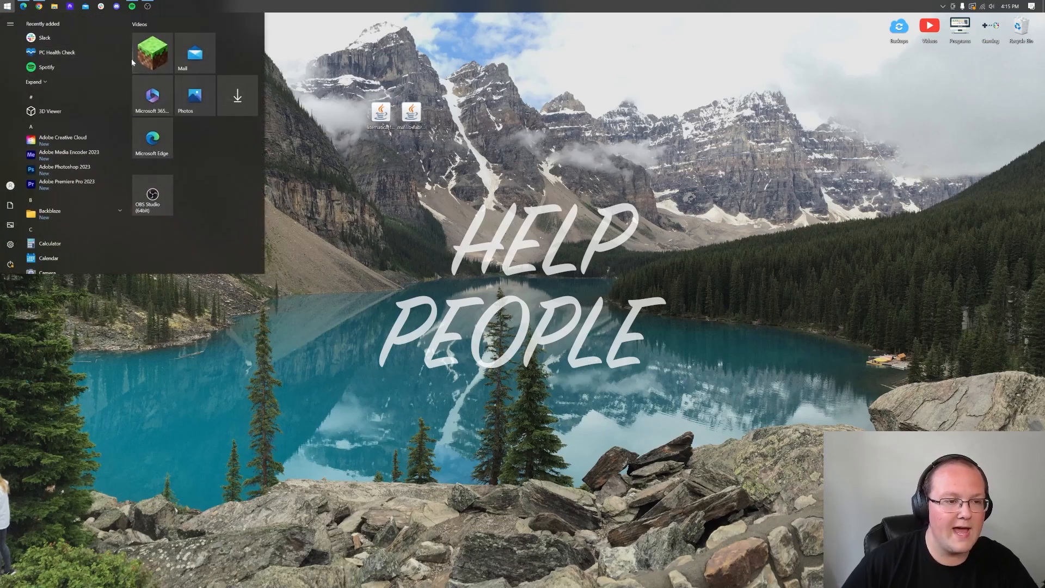
pyautogui.click(283, 111)
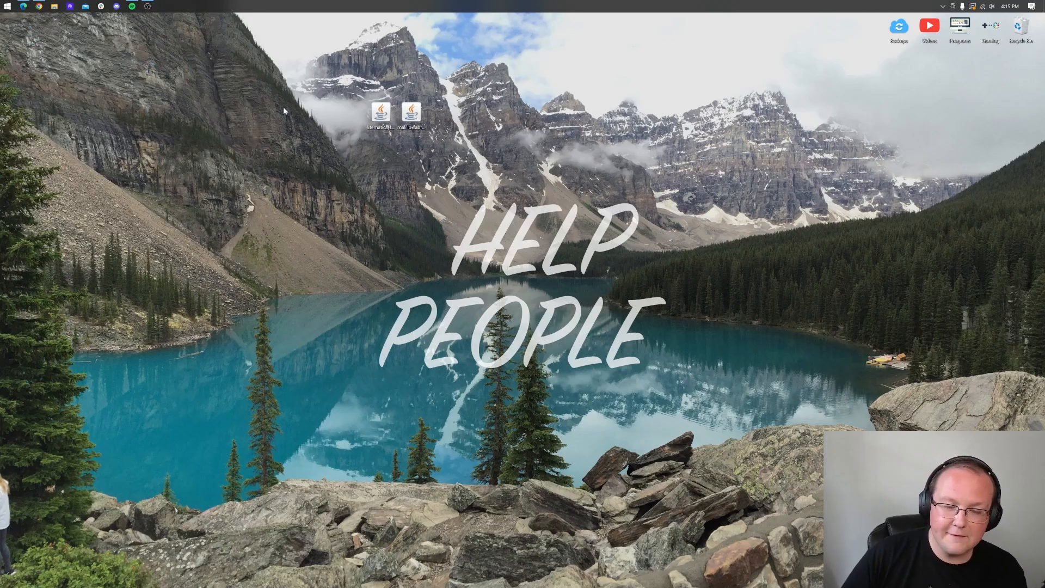
pyautogui.doubleClick(410, 112)
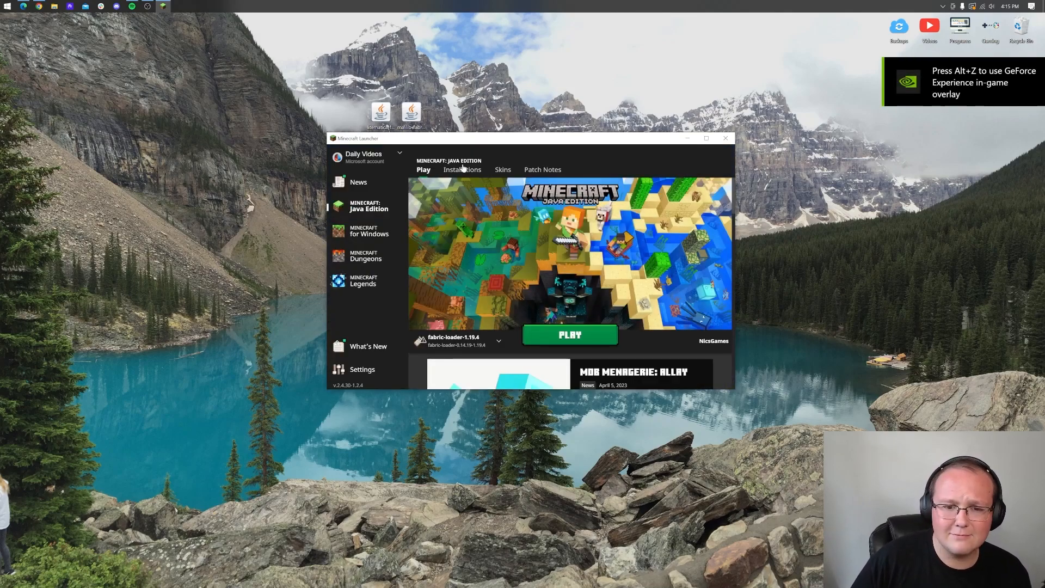
# Show modded installations to confirm fabric-loader-1.19.4 is listed, then begin a new installation.
pyautogui.click(462, 170)
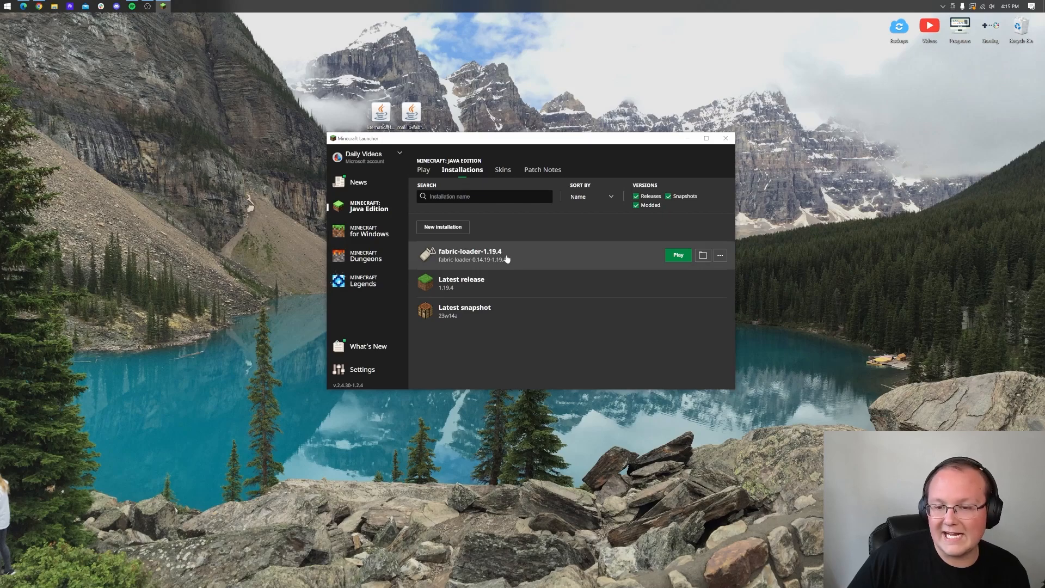
pyautogui.click(635, 204)
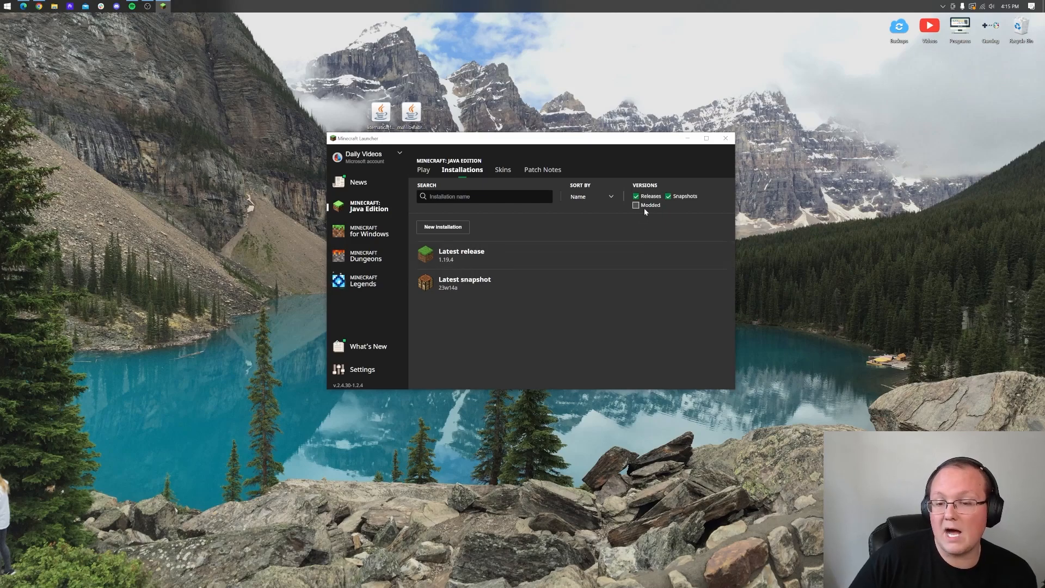
pyautogui.click(634, 206)
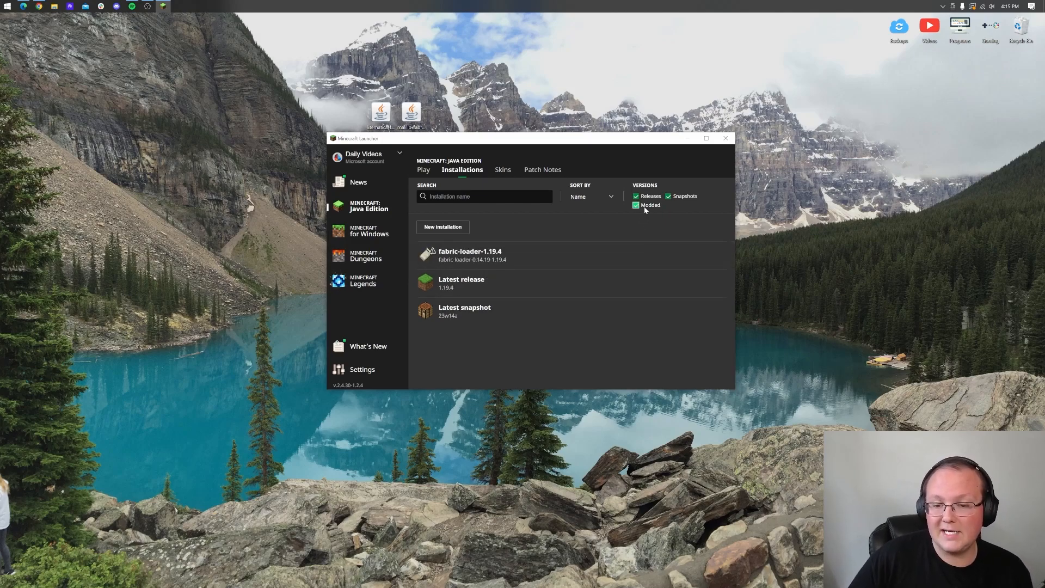
pyautogui.moveTo(466, 255)
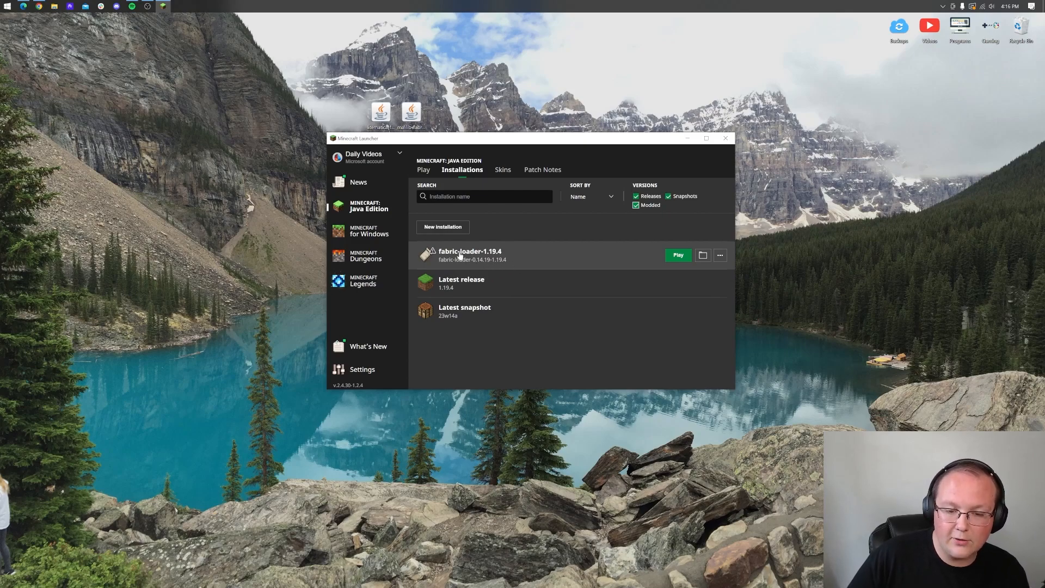
pyautogui.click(441, 226)
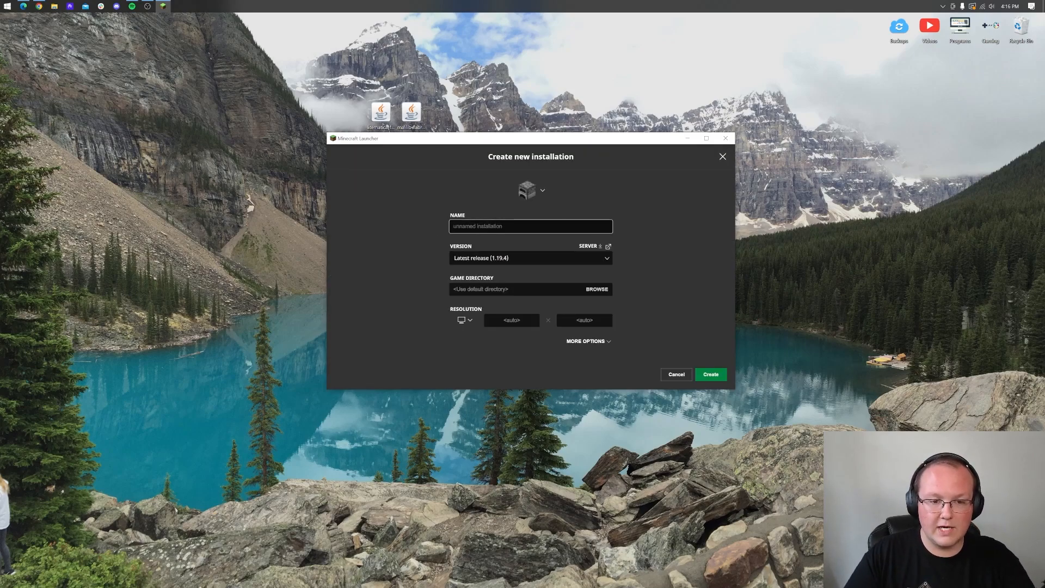
# Create the 'Litematica 1.19.4' installation on fabric-loader-0.14.19-1.19.4 at 1920x1080 resolution.
pyautogui.write('Litematica 1.19.4')
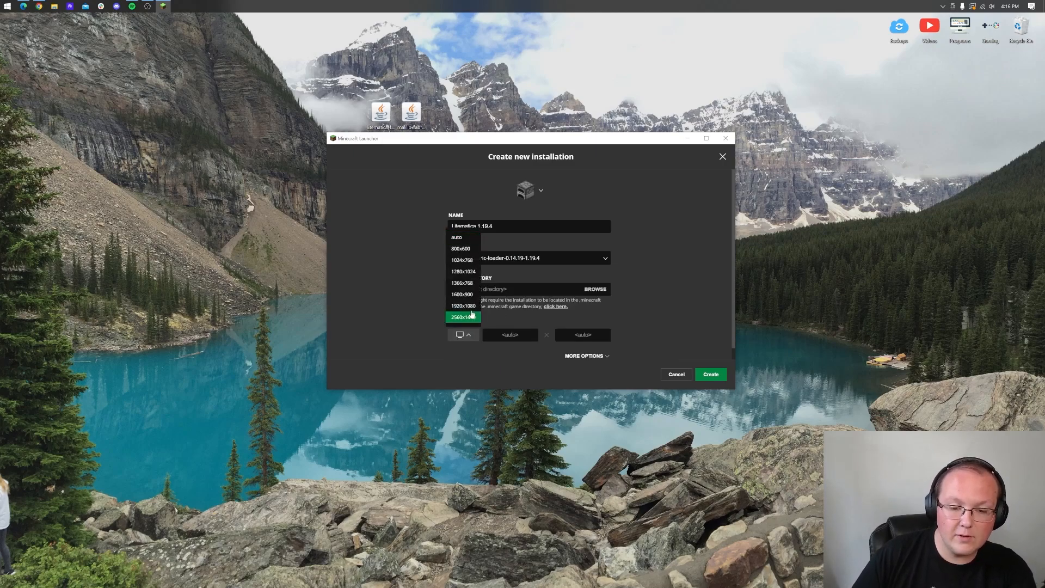
pyautogui.click(463, 306)
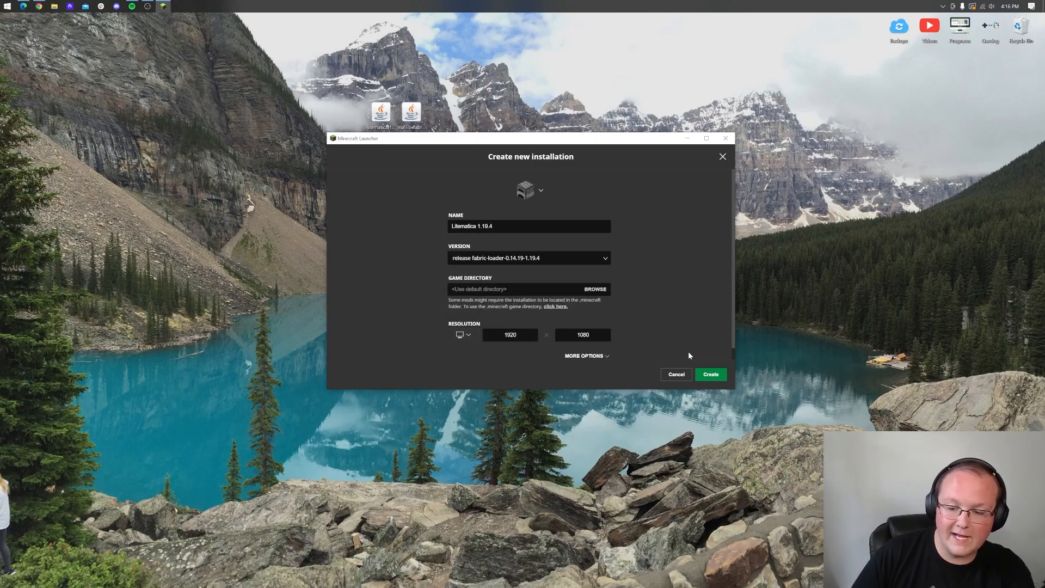
pyautogui.click(708, 373)
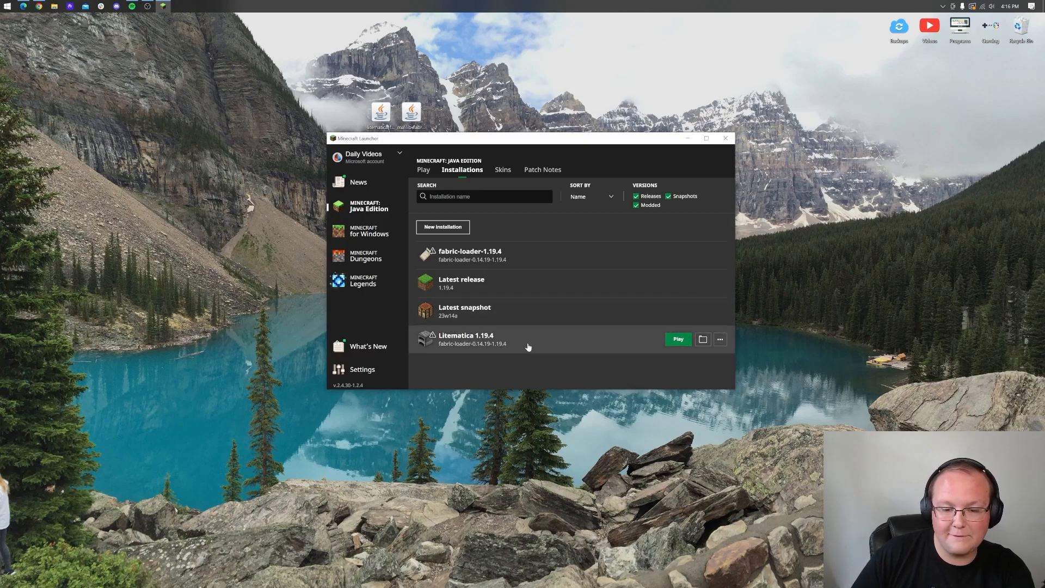
pyautogui.moveTo(483, 346)
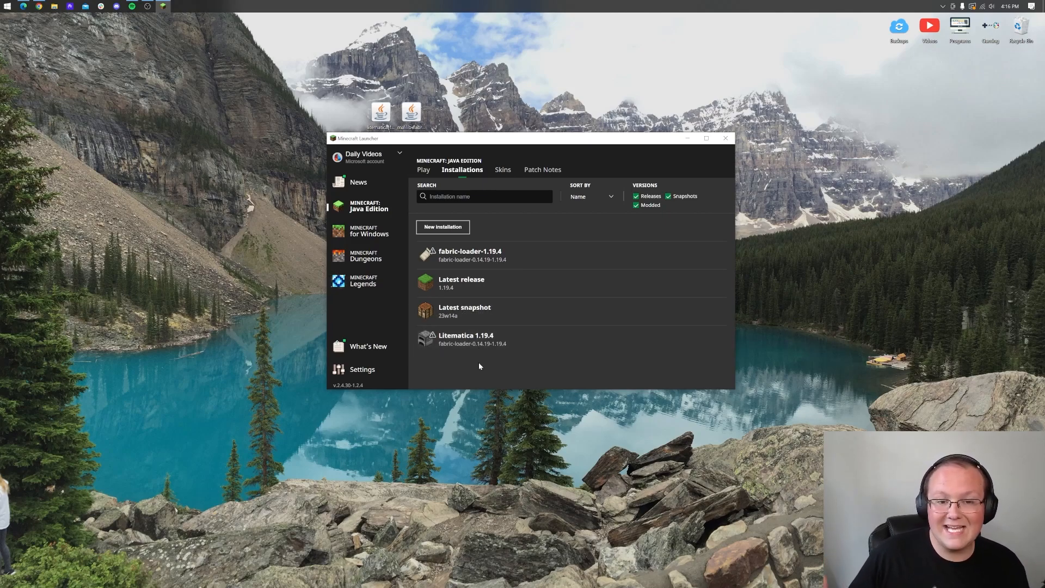
pyautogui.moveTo(493, 339)
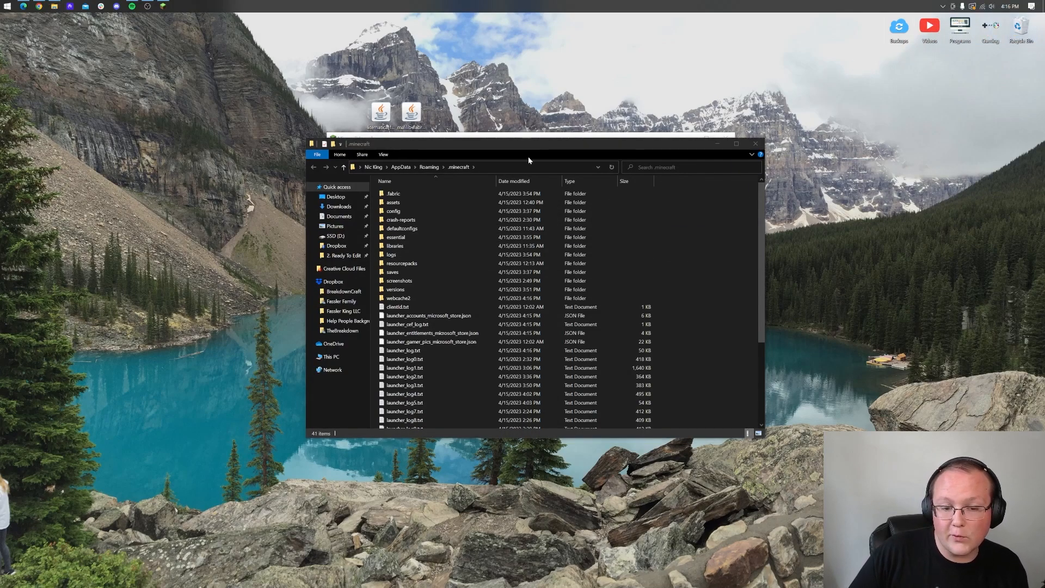
# Open the mods folder inside %appdata%\.minecraft.
pyautogui.click(393, 194)
pyautogui.write('mods')
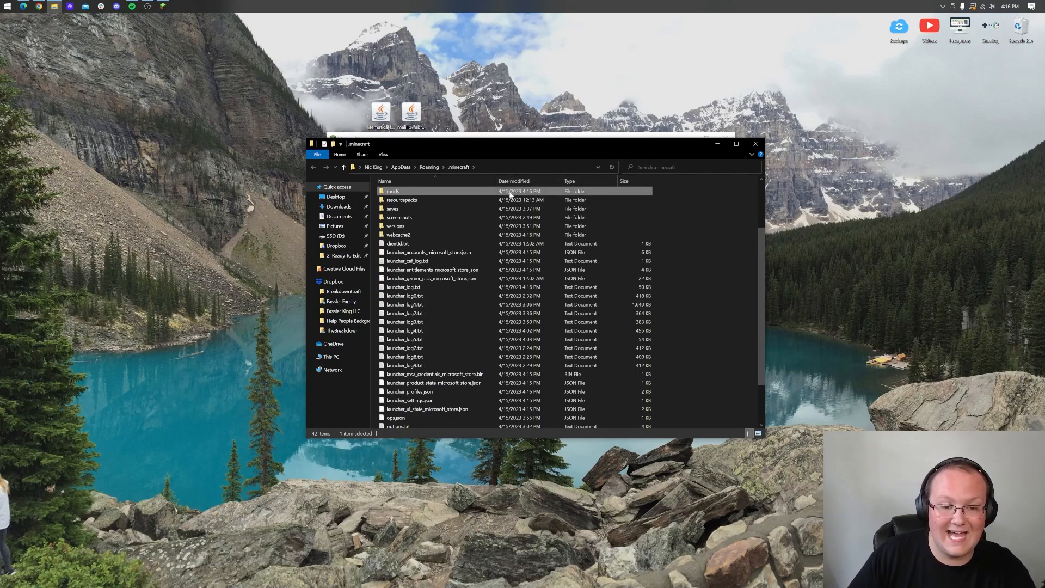
pyautogui.doubleClick(392, 192)
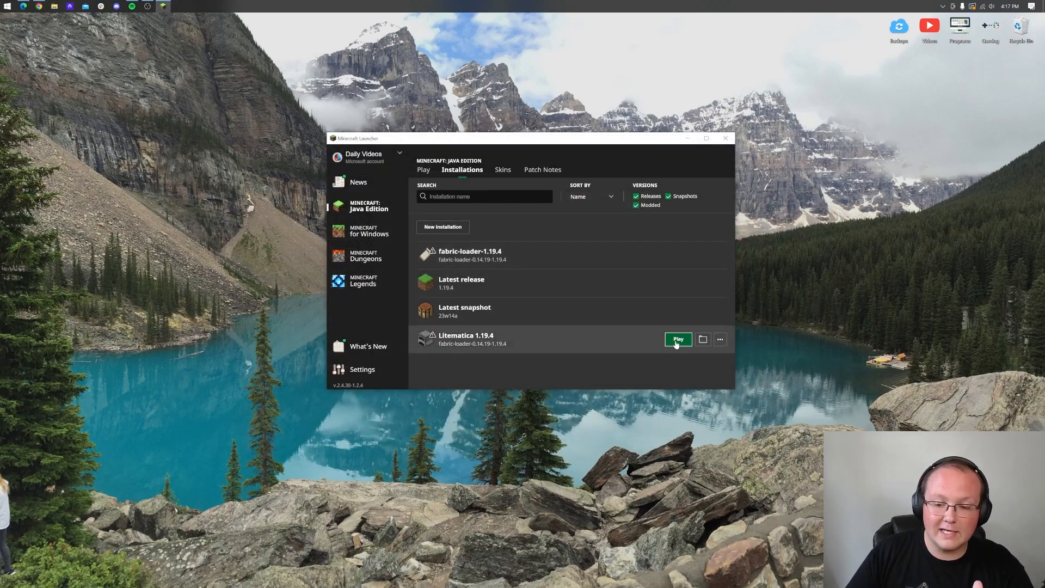
# Play the Litematica 1.19.4 installation to reach the Fabric modded title screen.
pyautogui.click(678, 339)
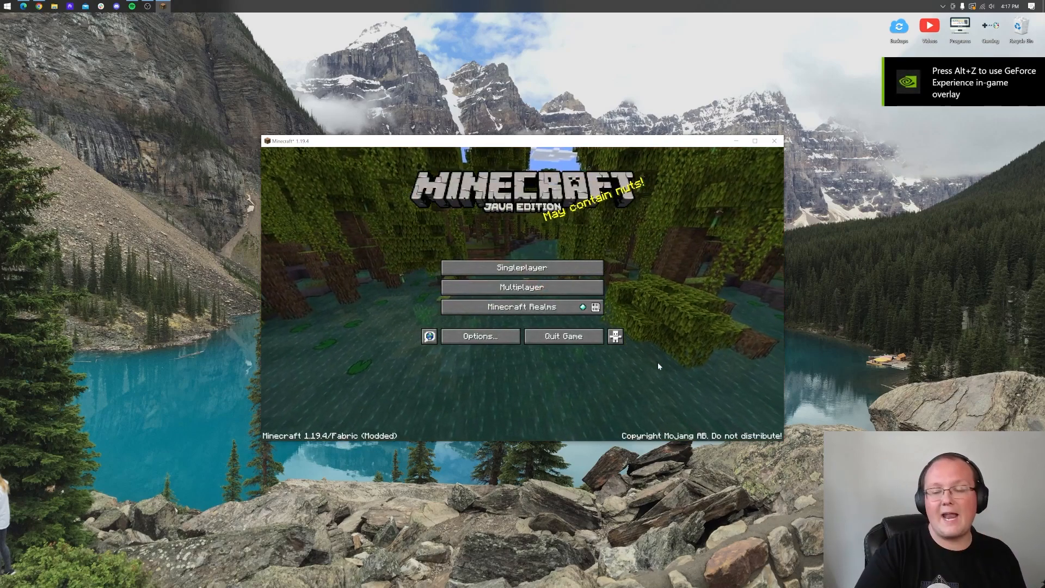
# Enter Singleplayer to load a world where the Litematica menu can be opened.
pyautogui.click(521, 268)
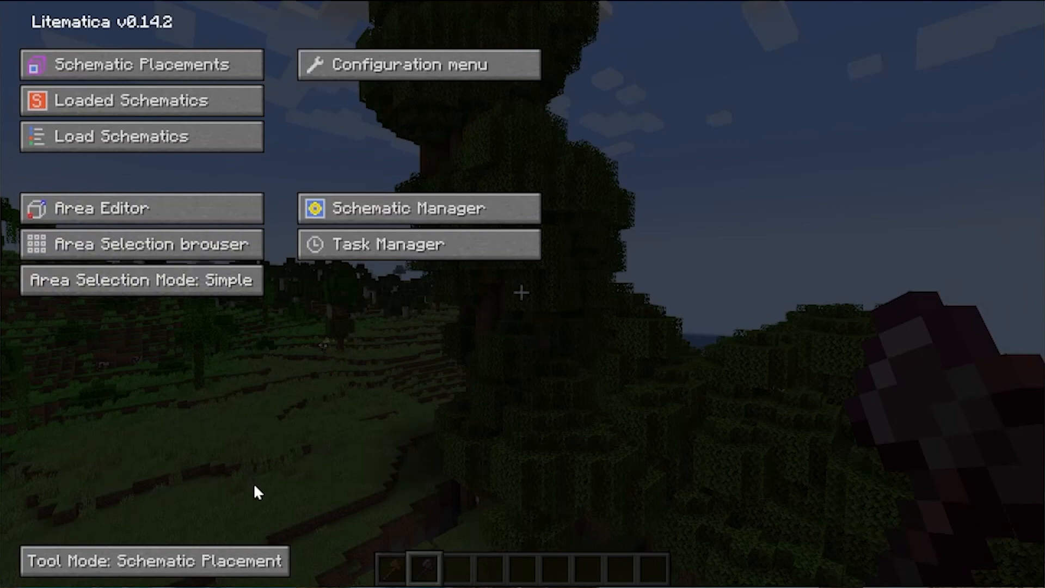
# Browse Litematica's Generic configuration settings, then look for the selection tool item in the creative inventory.
pyautogui.click(417, 64)
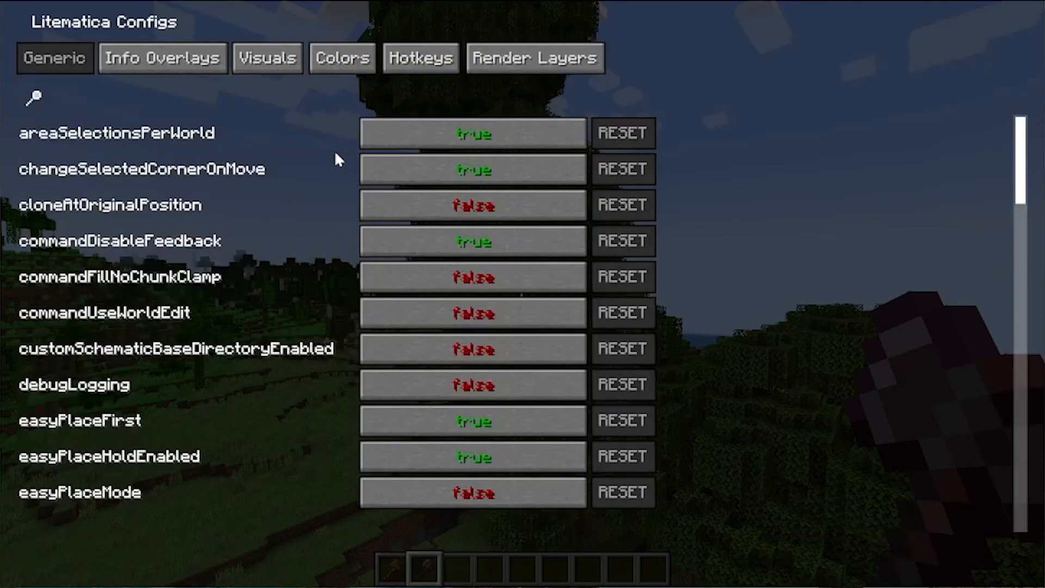
pyautogui.scroll(-3)
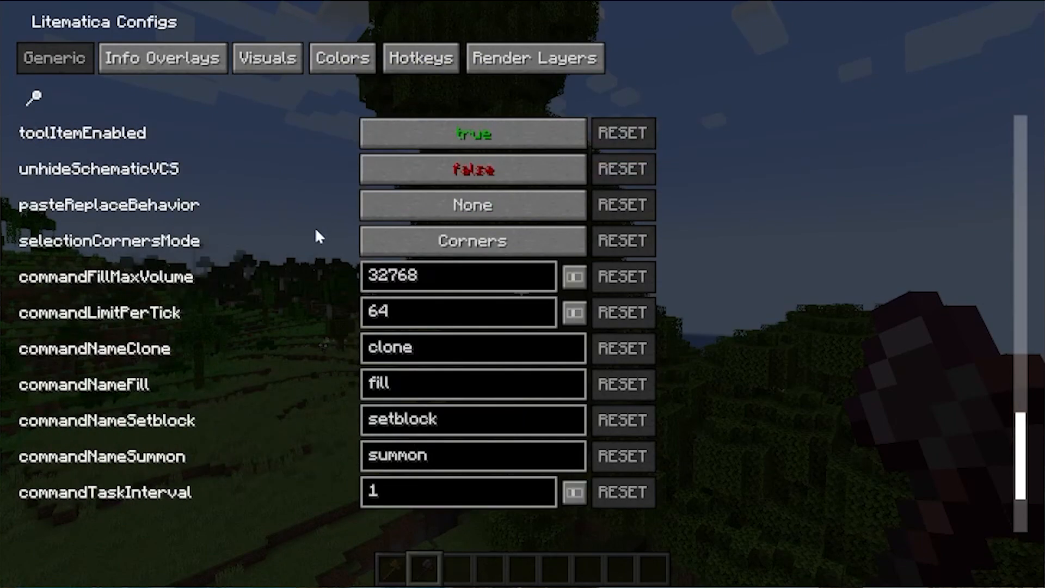
pyautogui.scroll(-3)
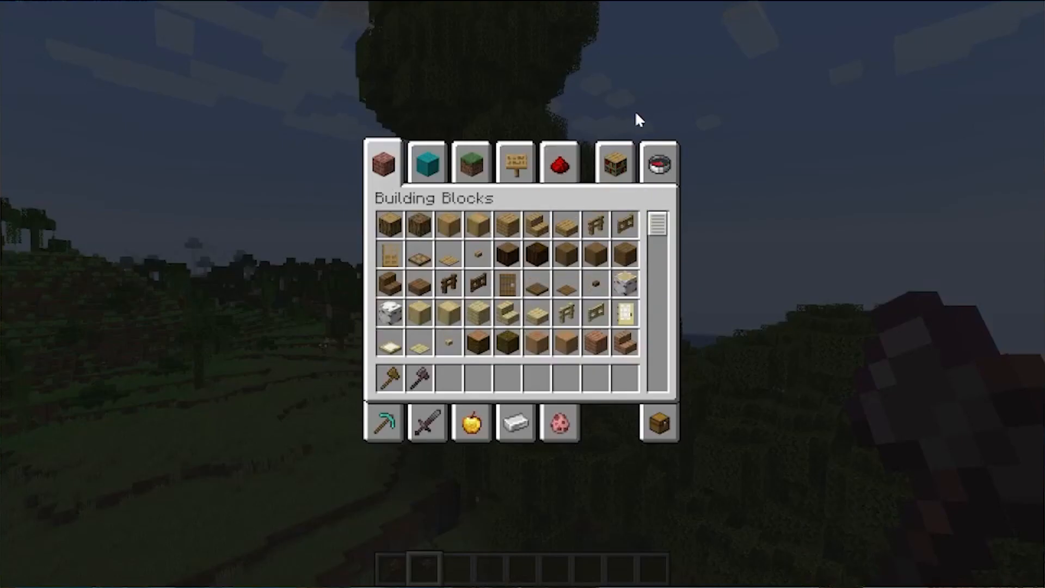
pyautogui.click(658, 163)
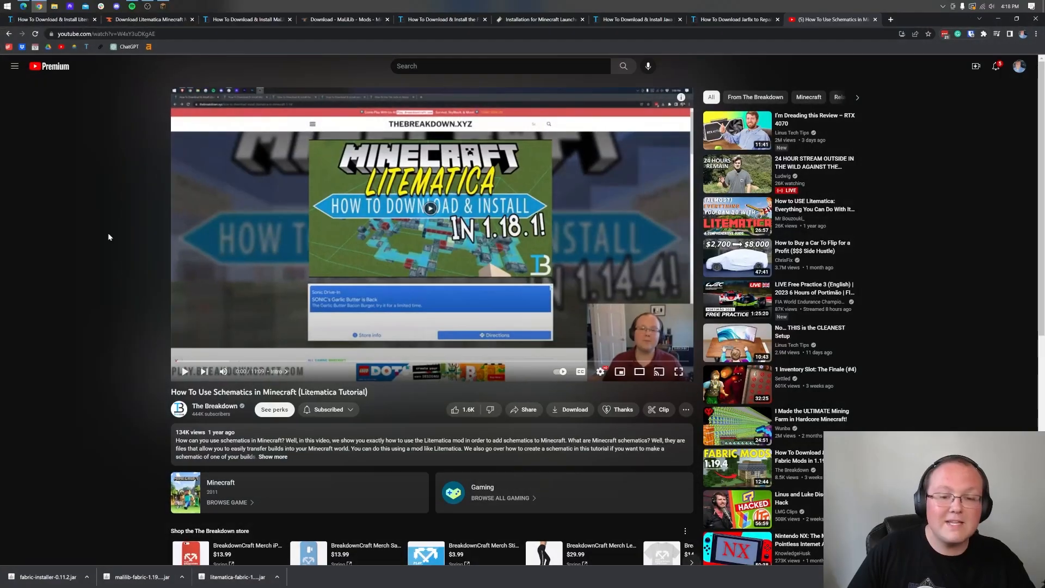
pyautogui.moveTo(140, 337)
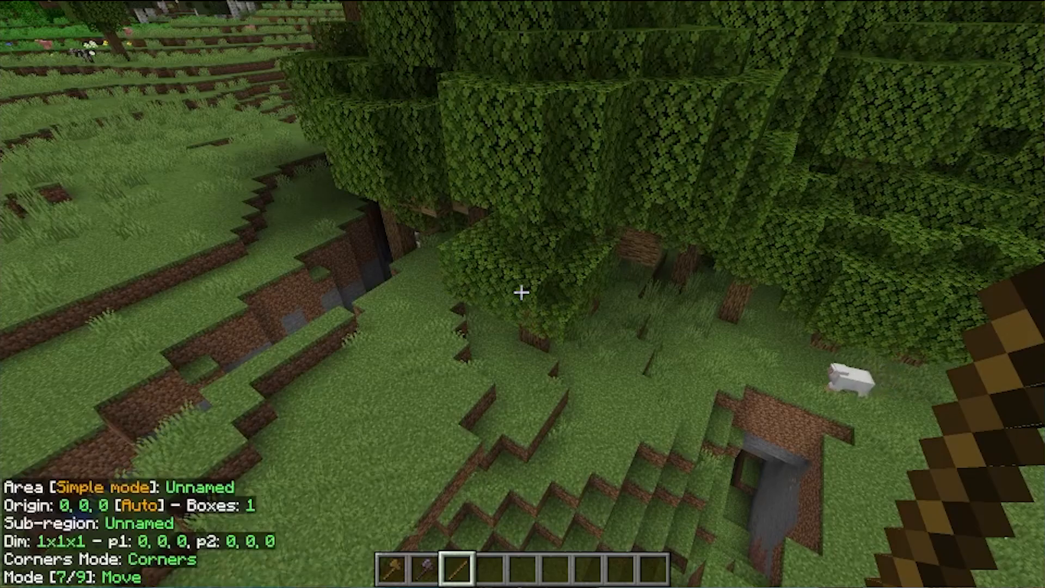
# Scroll the hotbar to the stick tool for Area Selection around the large tree.
pyautogui.scroll(-3)
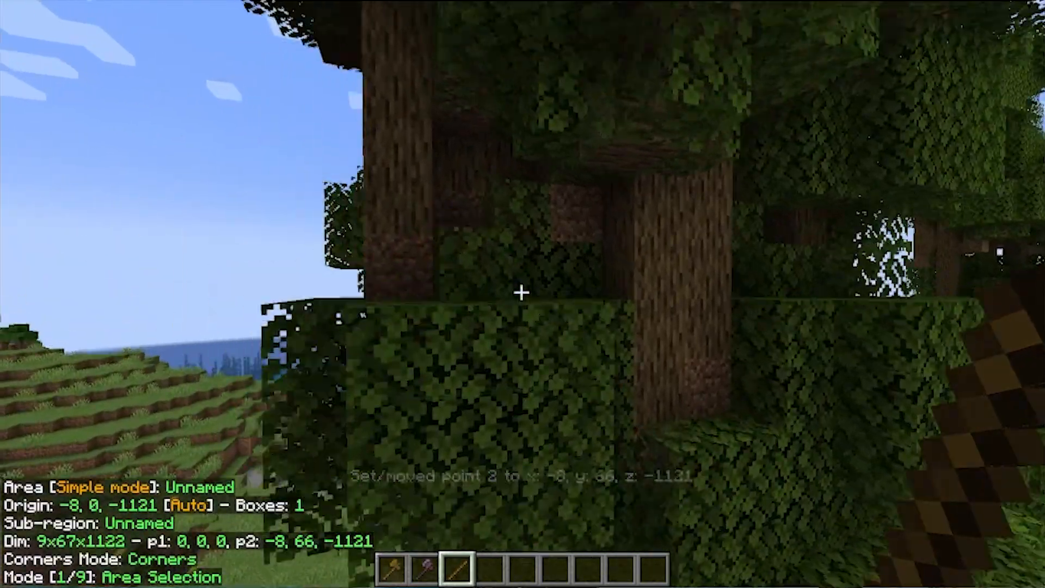
pyautogui.moveTo(522, 292)
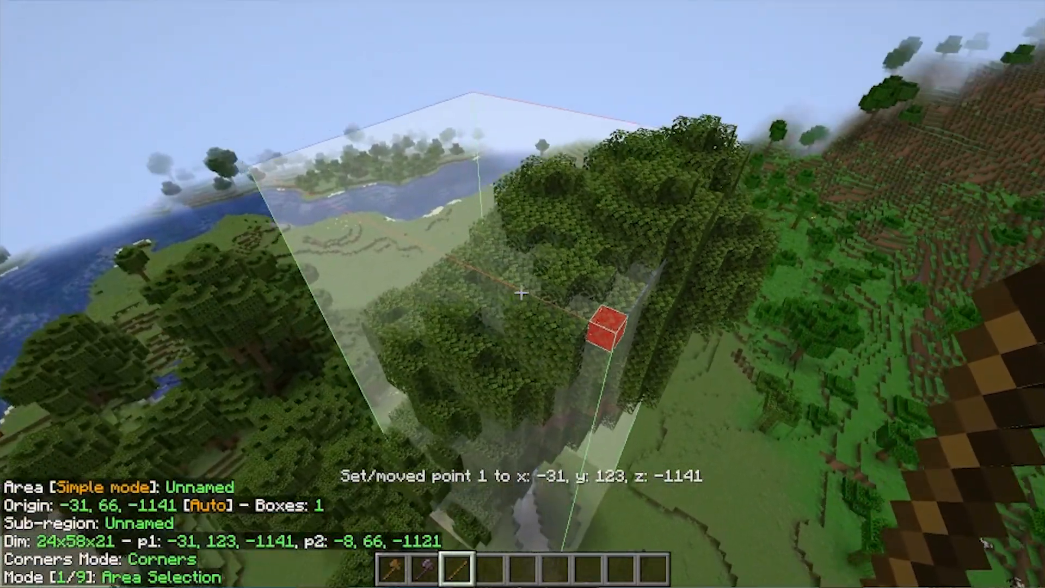
pyautogui.moveTo(522, 294)
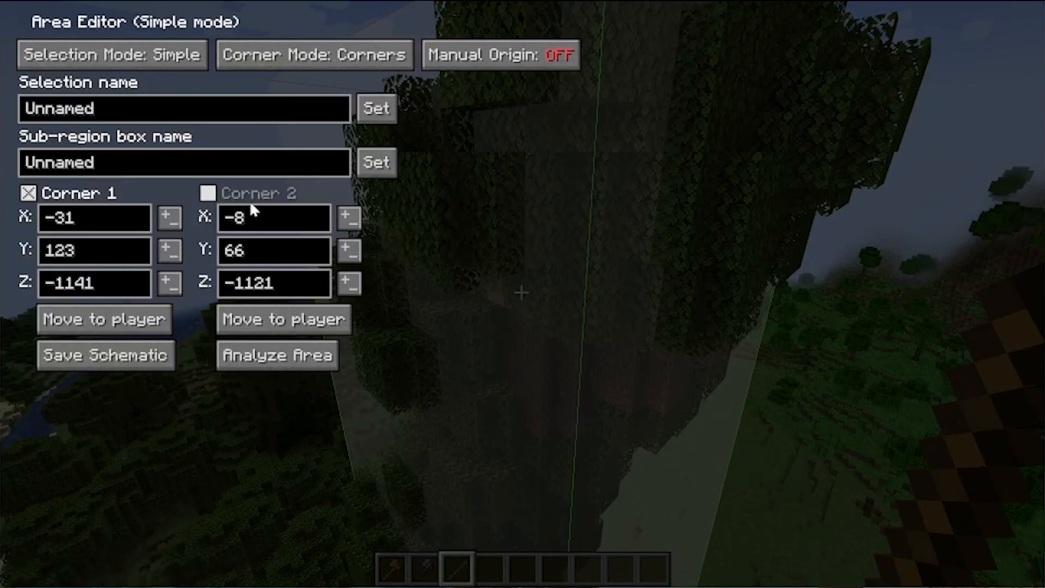
# Adjust Corner 1 to X -35 and Y 129 so the box spans -35, 129, -1141 to -8, 66, -1121.
pyautogui.click(166, 212)
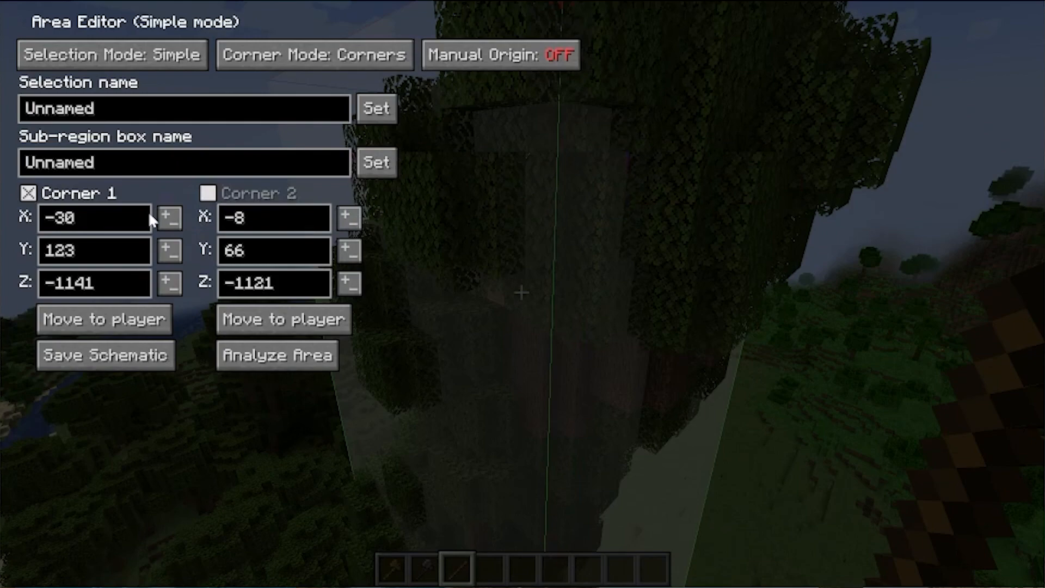
pyautogui.rightClick(167, 218)
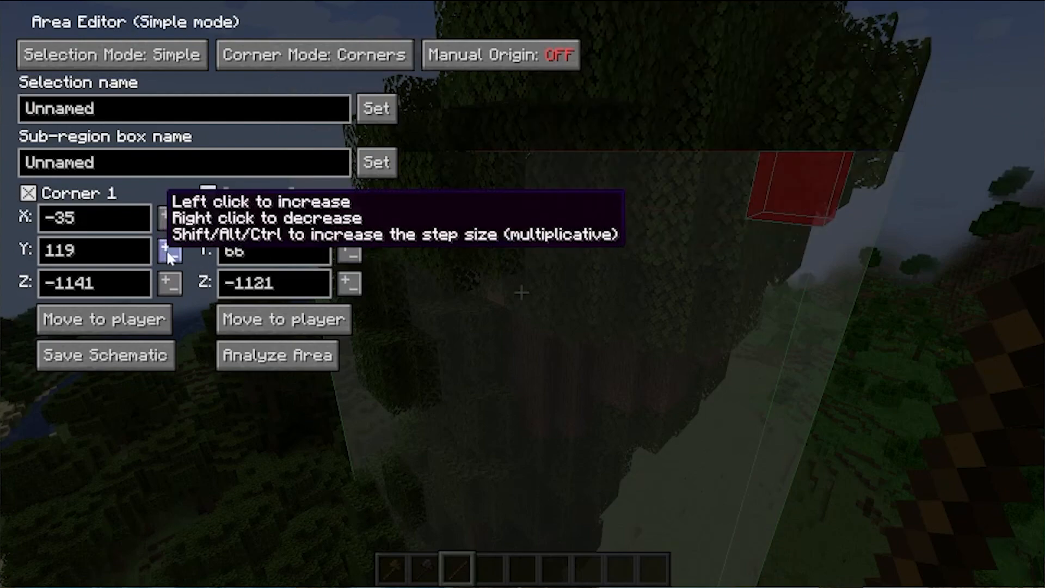
pyautogui.click(167, 251)
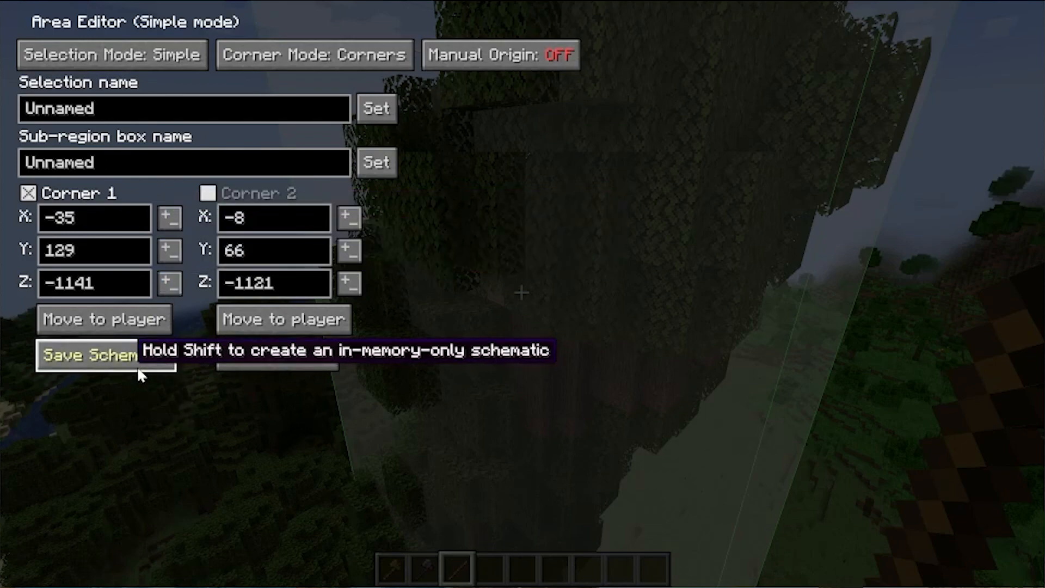
# Save the selected tree area as a schematic named 'Large Tree' and return to the world.
pyautogui.click(88, 353)
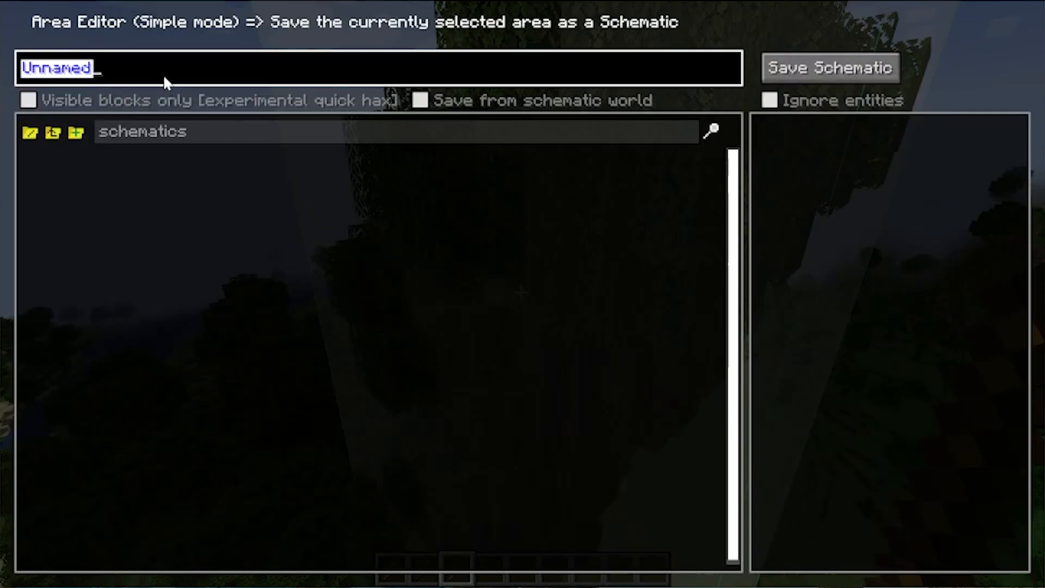
pyautogui.write('Large Tr')
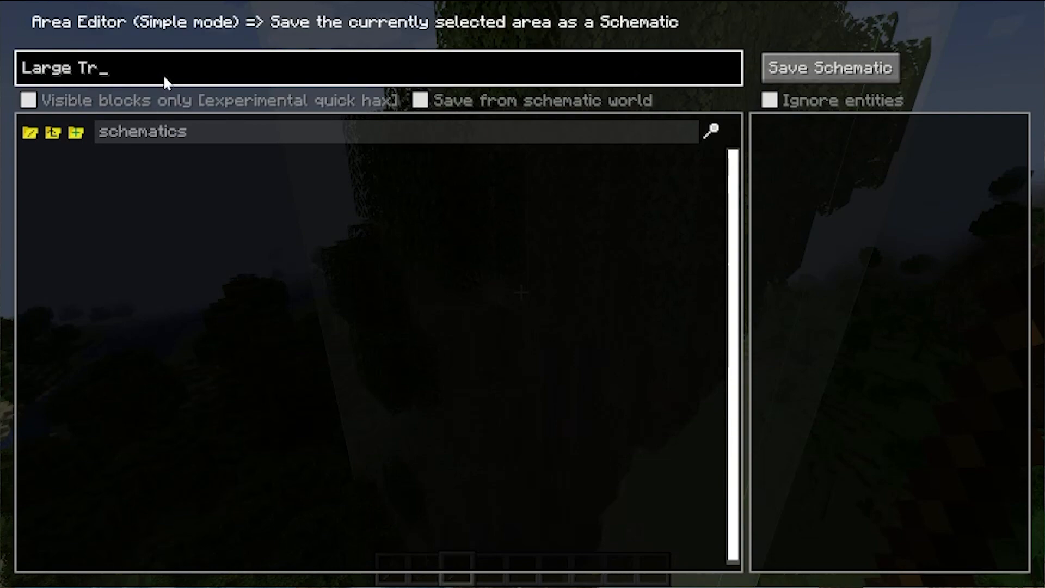
pyautogui.click(829, 68)
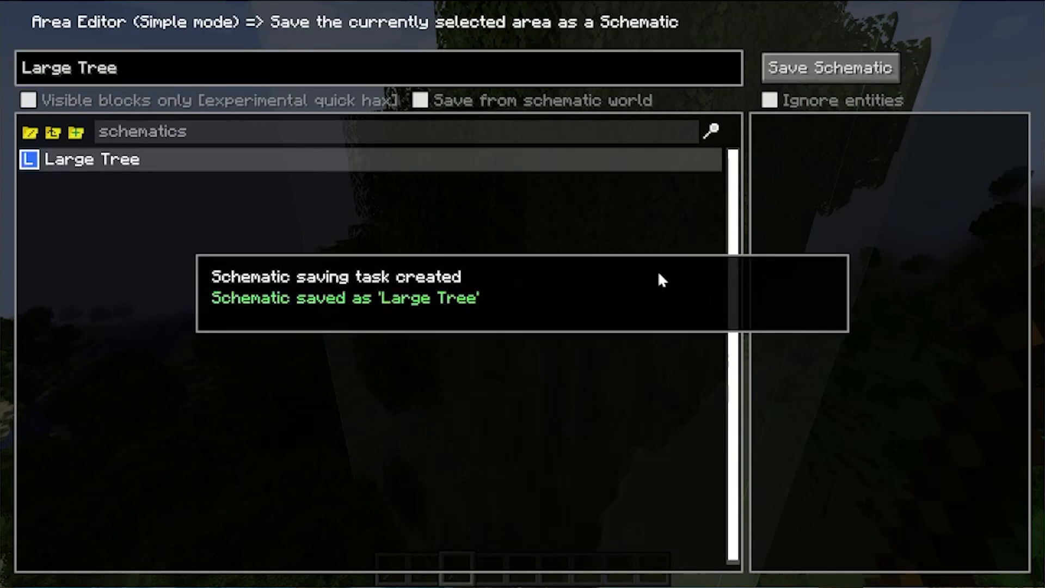
pyautogui.press('Escape')
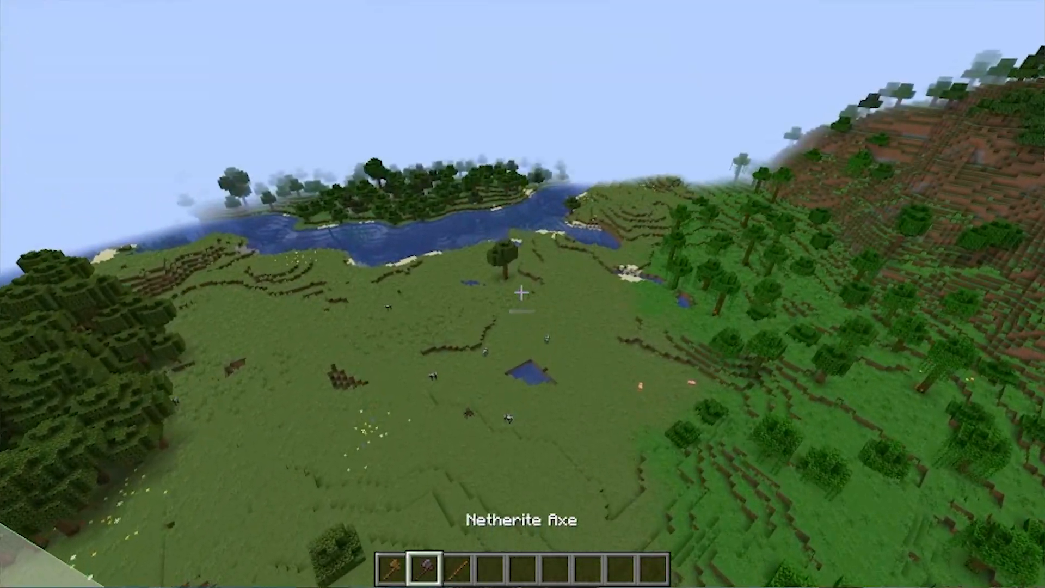
# Load the 'Large Tree' schematic from the Litematica menu with a placement created in the field.
pyautogui.press('3')
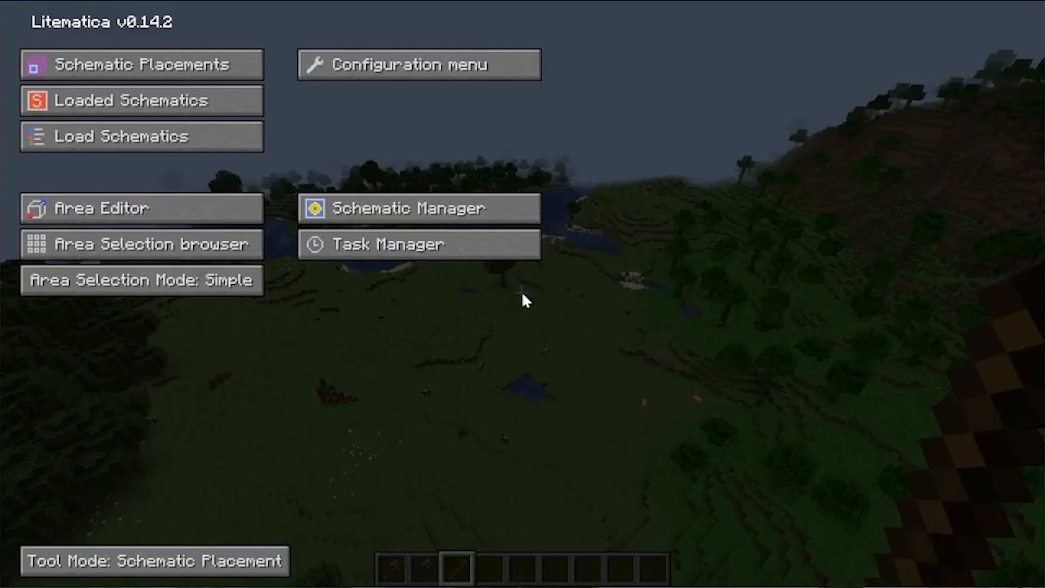
pyautogui.click(142, 137)
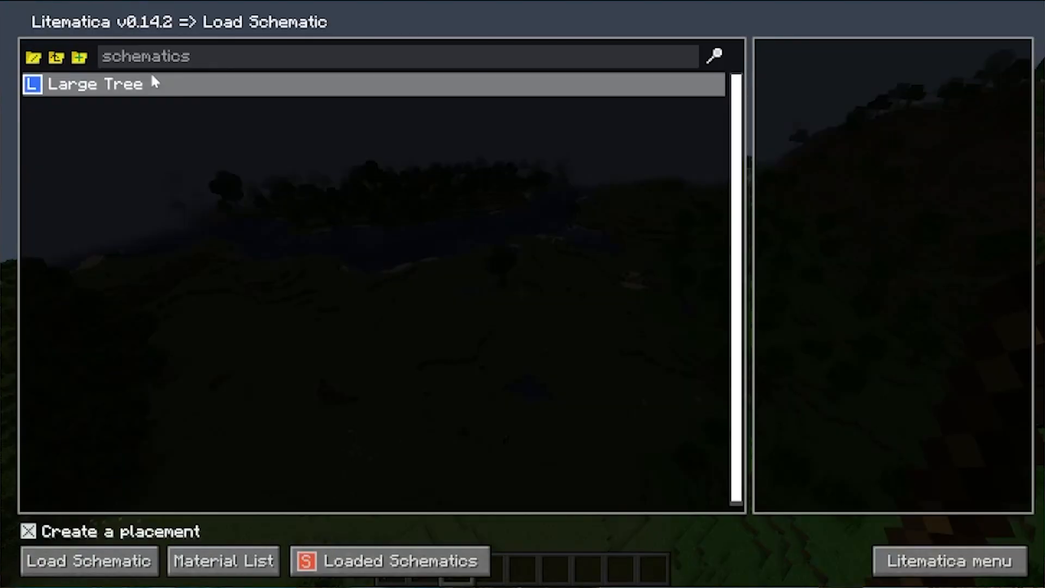
pyautogui.click(89, 560)
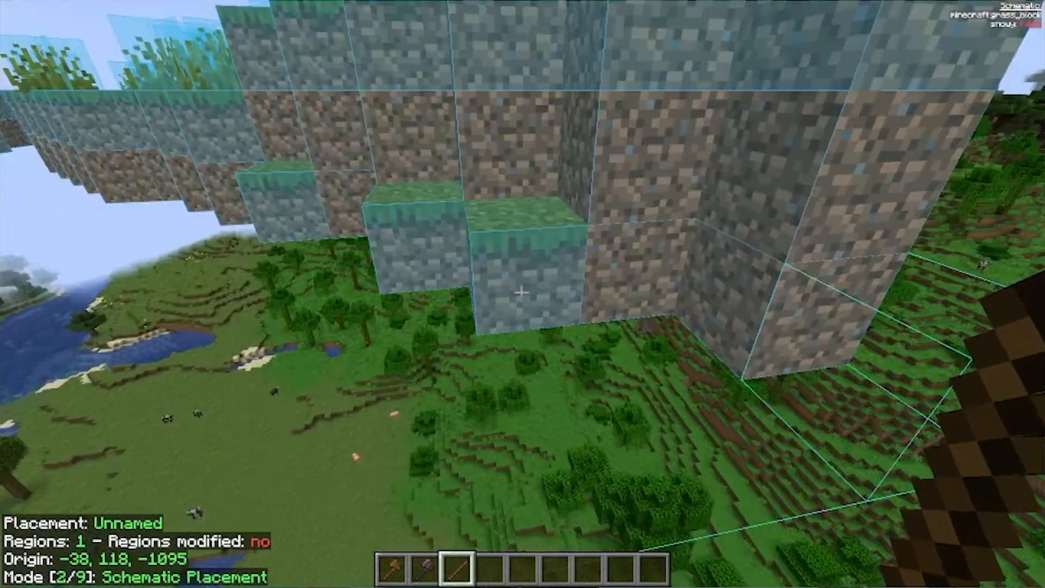
pyautogui.moveTo(522, 294)
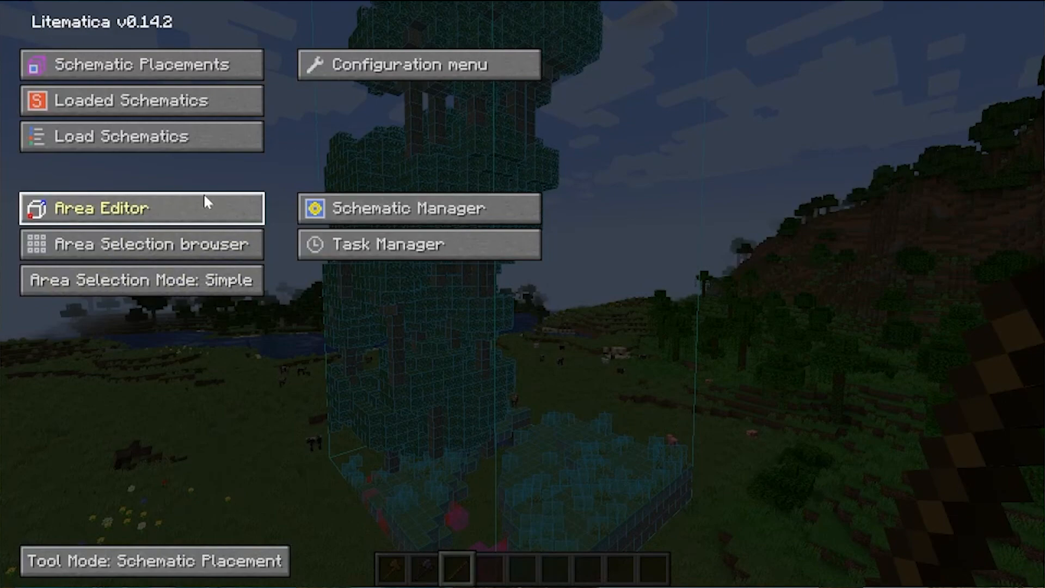
# In Schematic Placements, turn the second Large Tree placement OFF so only one shows.
pyautogui.click(129, 100)
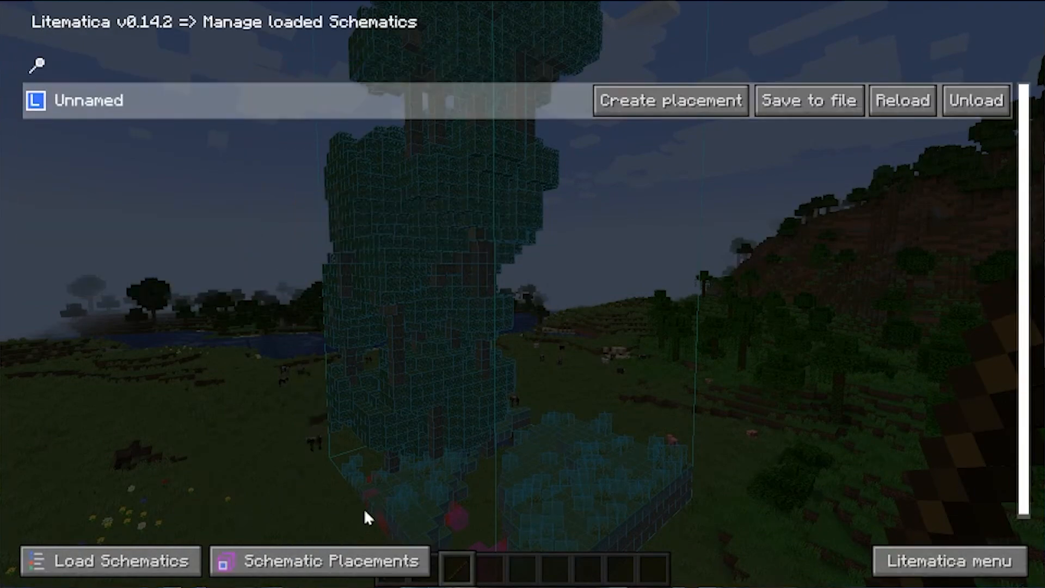
pyautogui.click(669, 100)
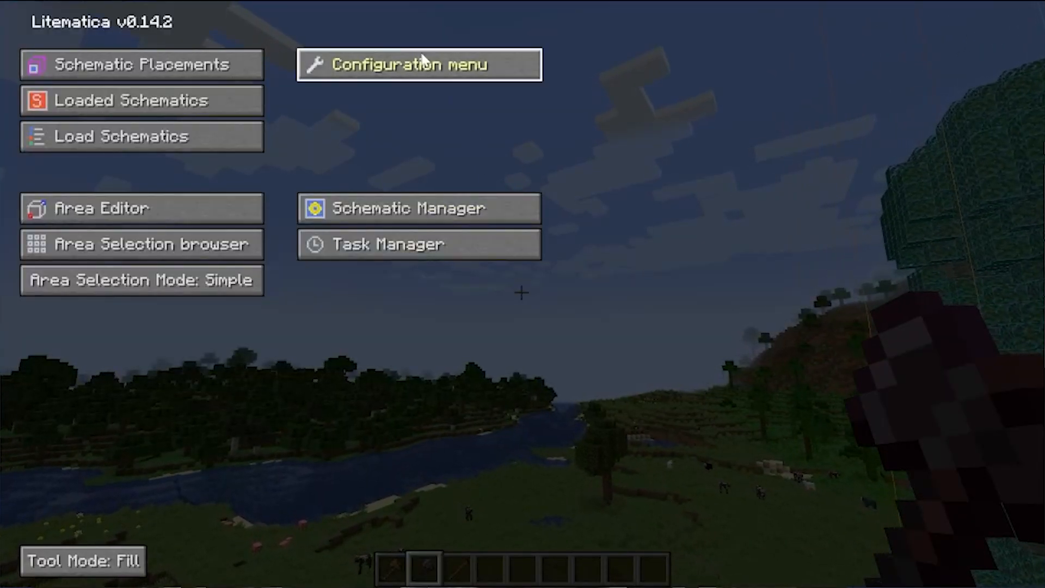
pyautogui.click(406, 207)
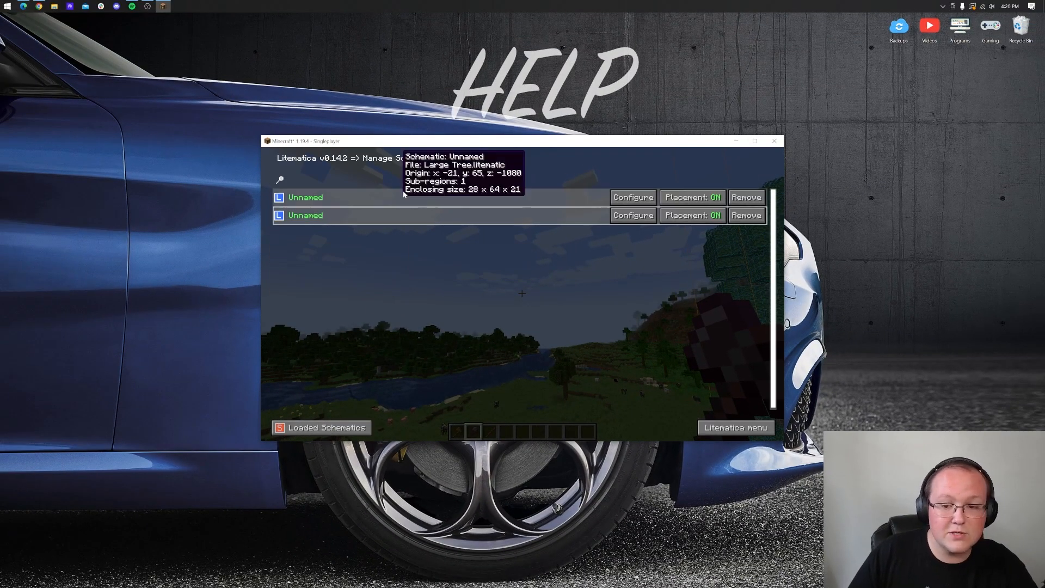
pyautogui.click(692, 214)
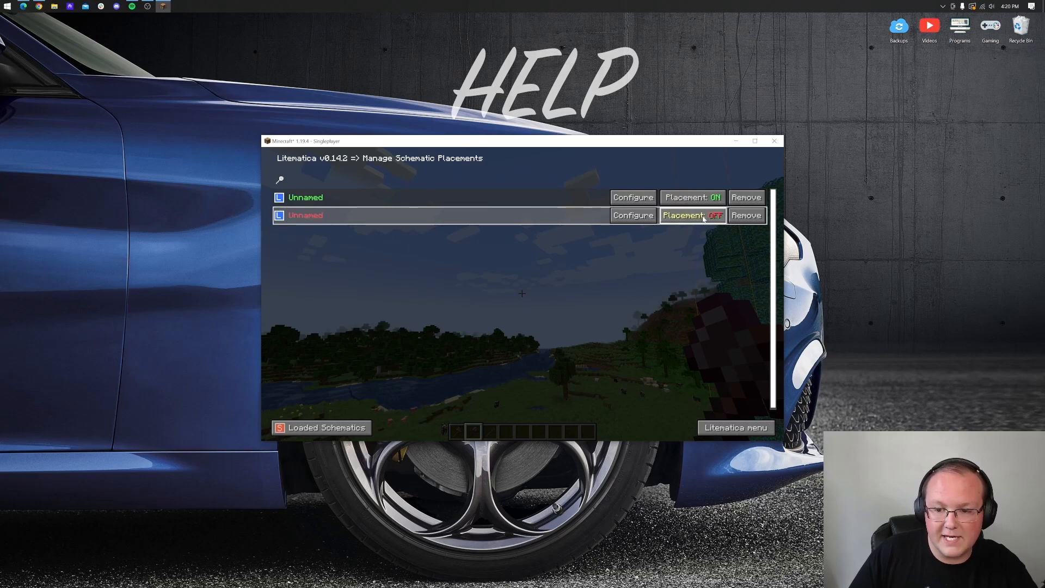